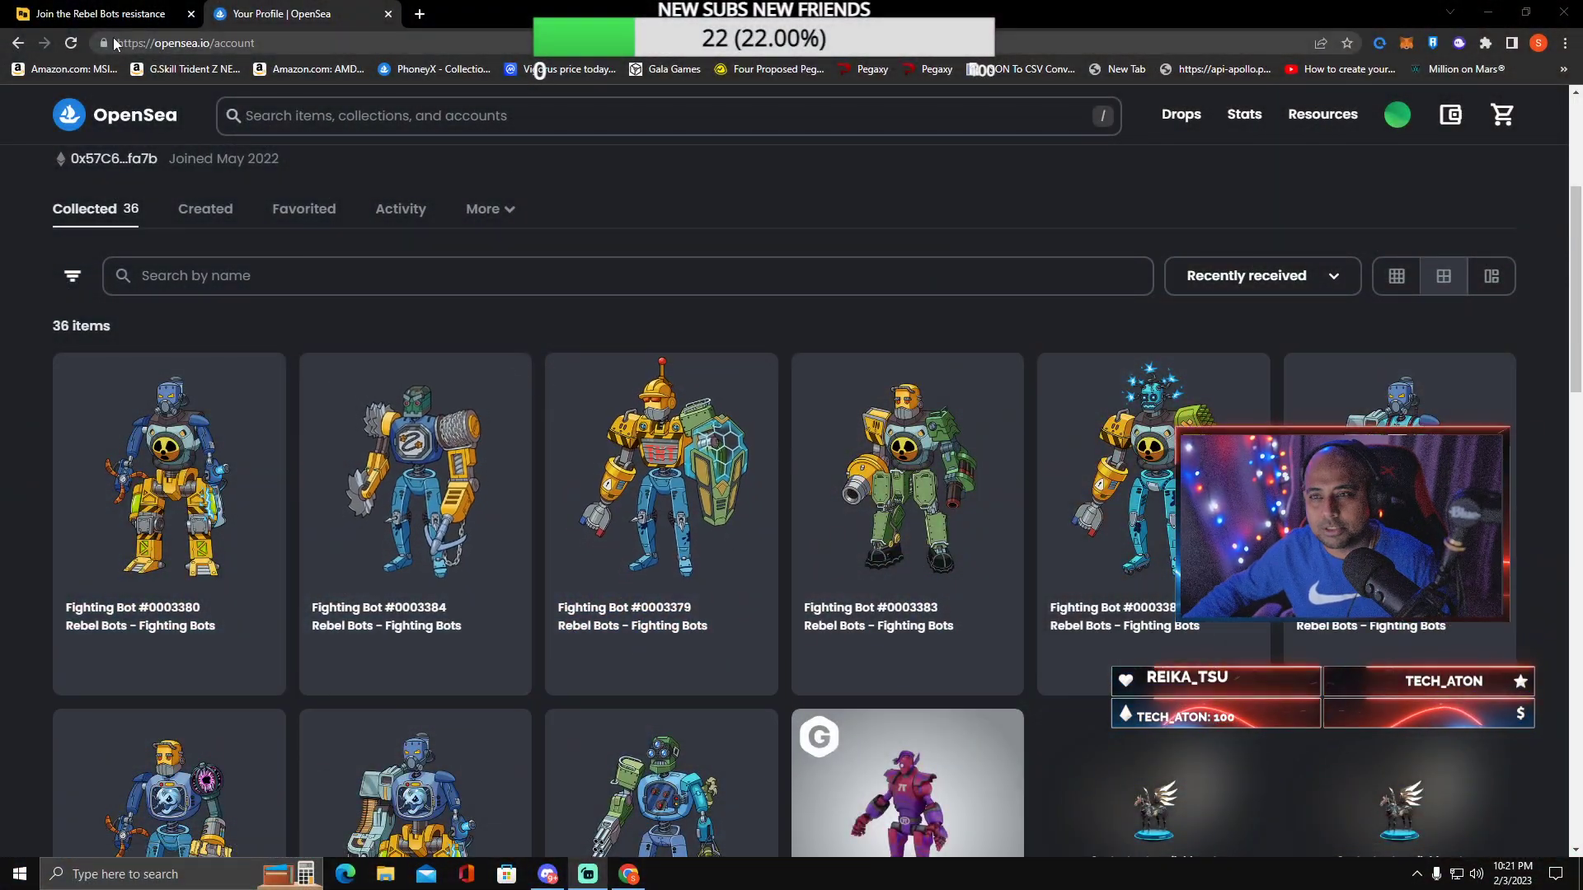
Step: Go from the Rebel Bots site's NFTs & Assets page to the three claimed lands
{"action": "left_click", "coordinate": [101, 13]}
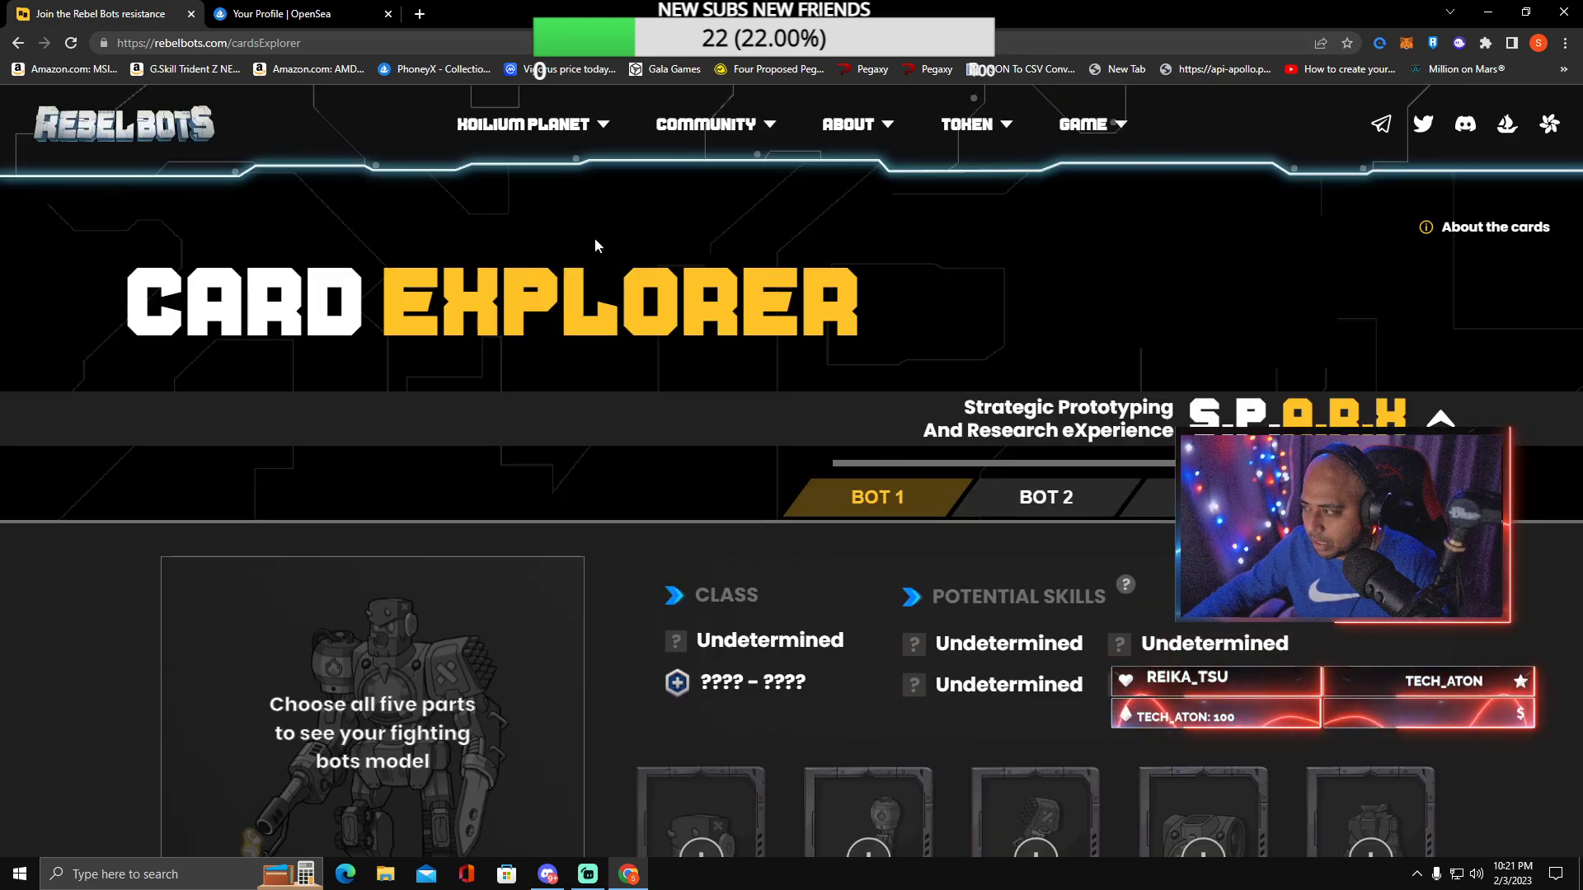
{"action": "left_click", "coordinate": [1083, 125]}
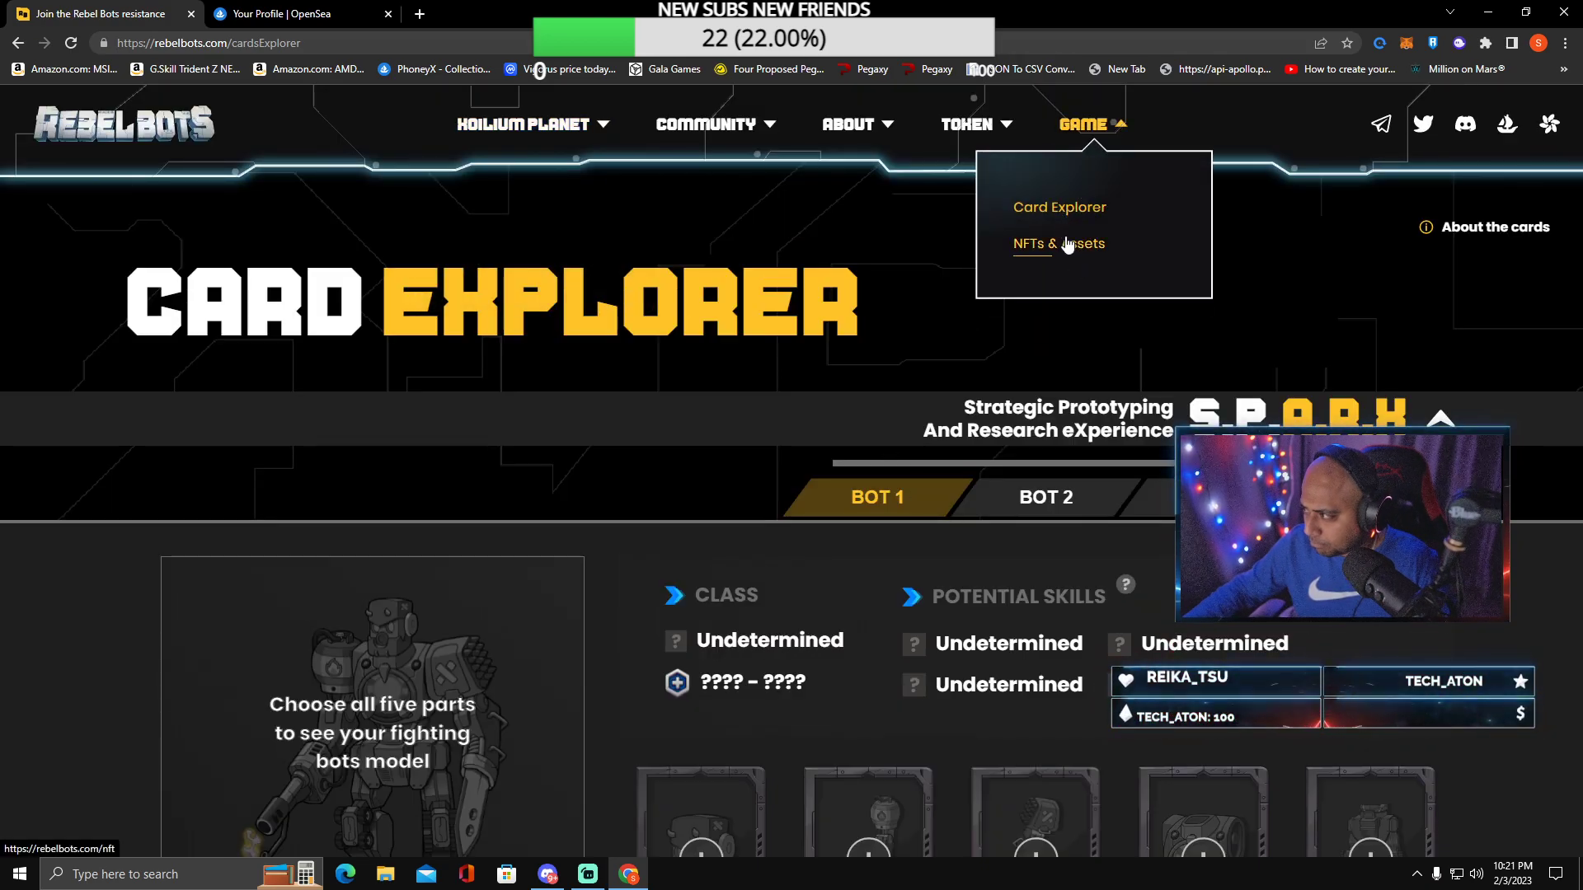
{"action": "left_click", "coordinate": [1059, 243]}
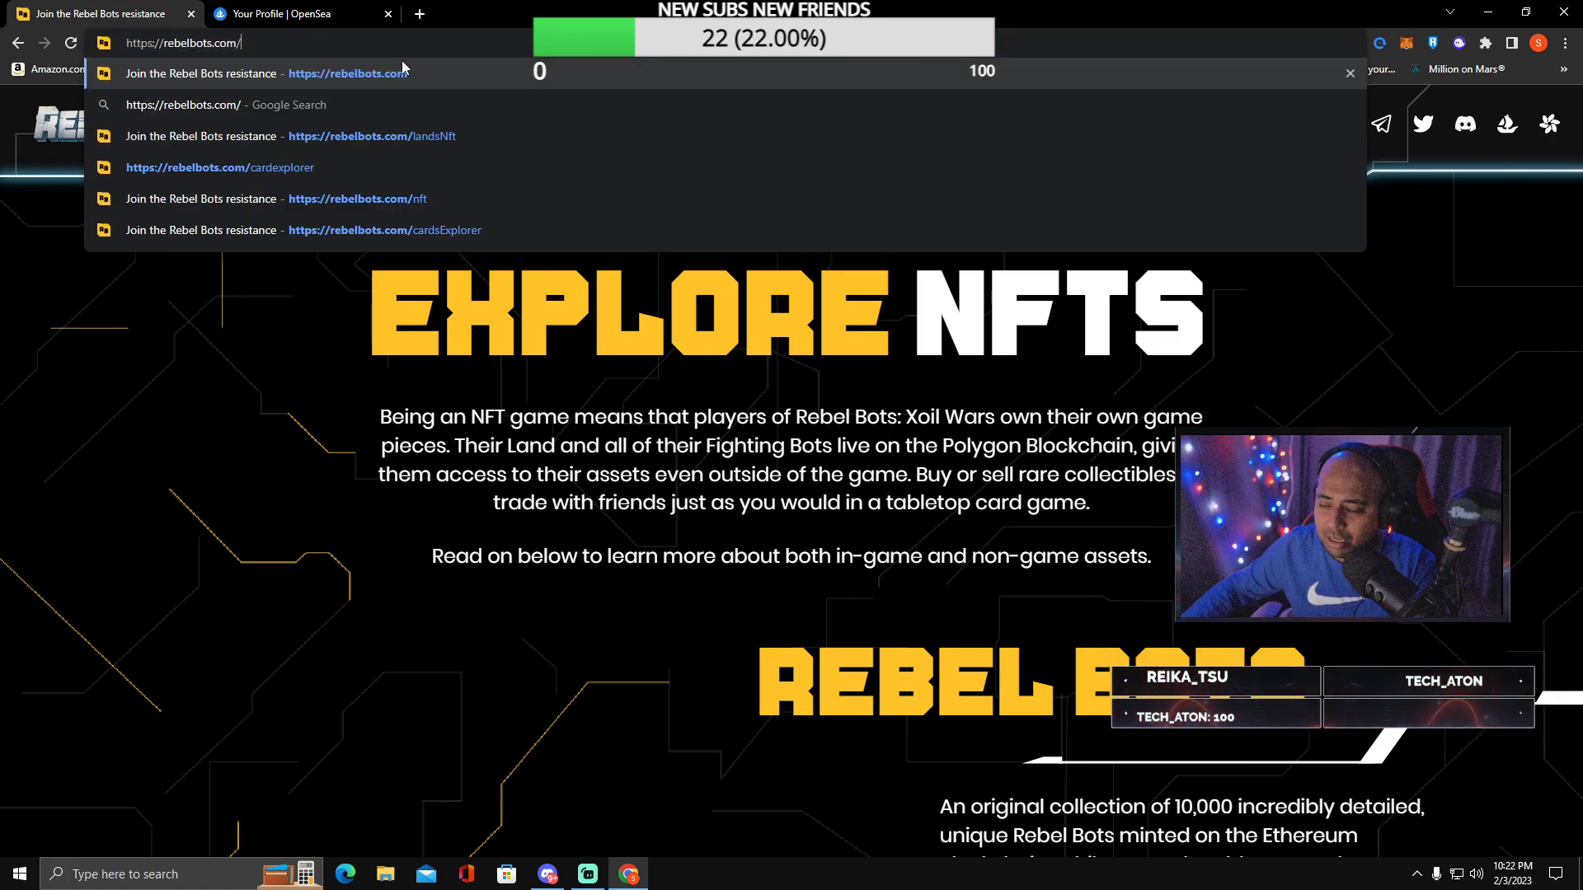
{"action": "left_click", "coordinate": [371, 135]}
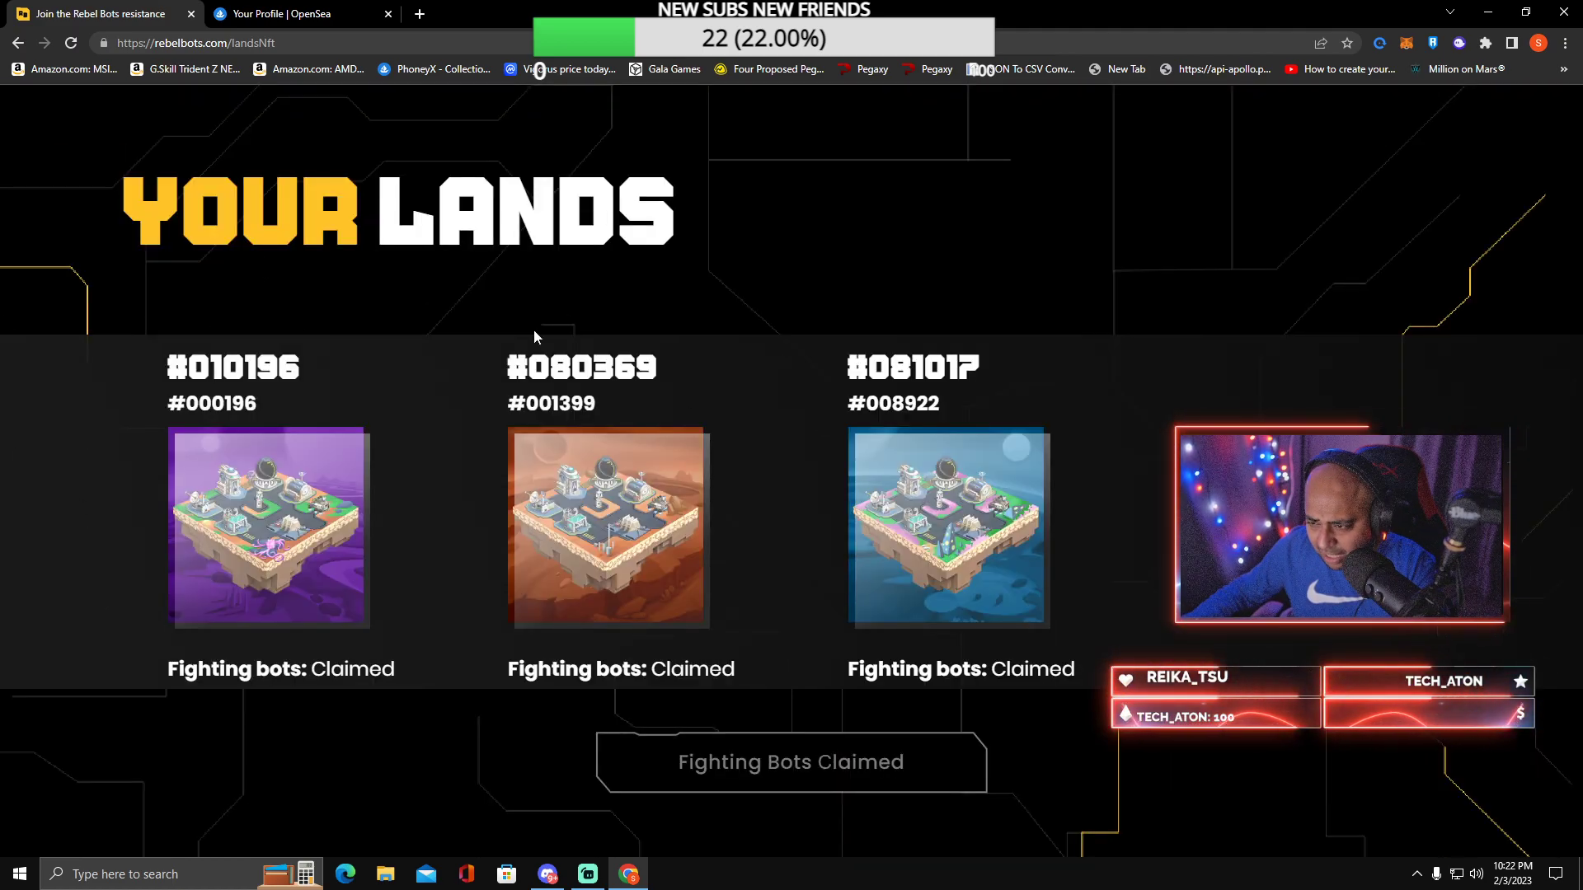
{"action": "scroll", "scroll_direction": "down", "scroll_amount": 3}
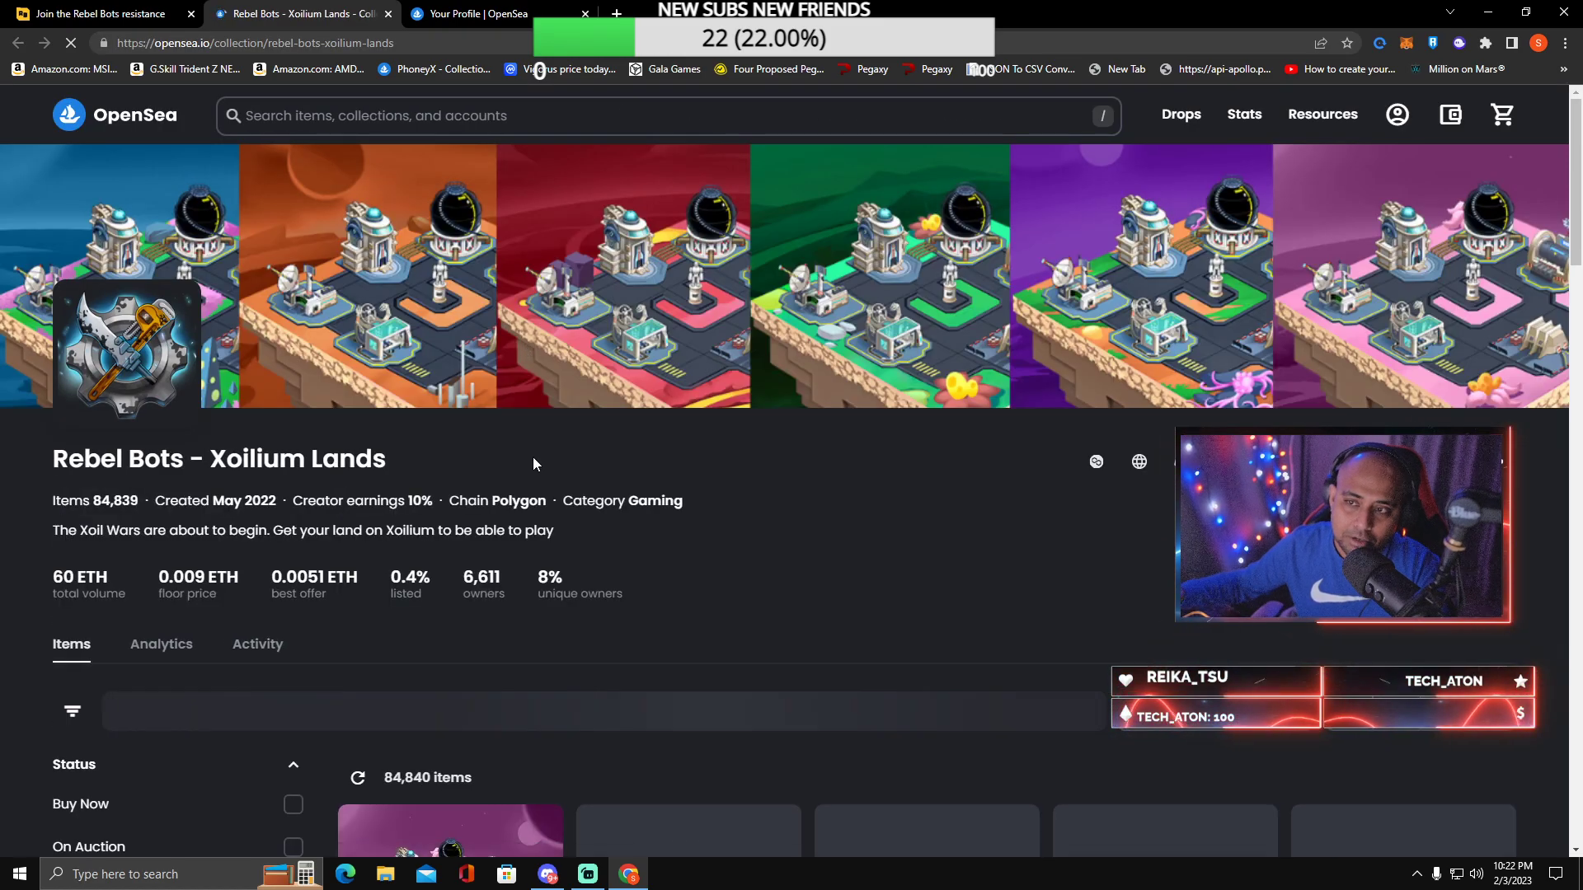
Step: View Xoilium Land listings #0030831 and #0039131, then return to the OpenSea profile
{"action": "scroll", "scroll_direction": "down", "scroll_amount": 3}
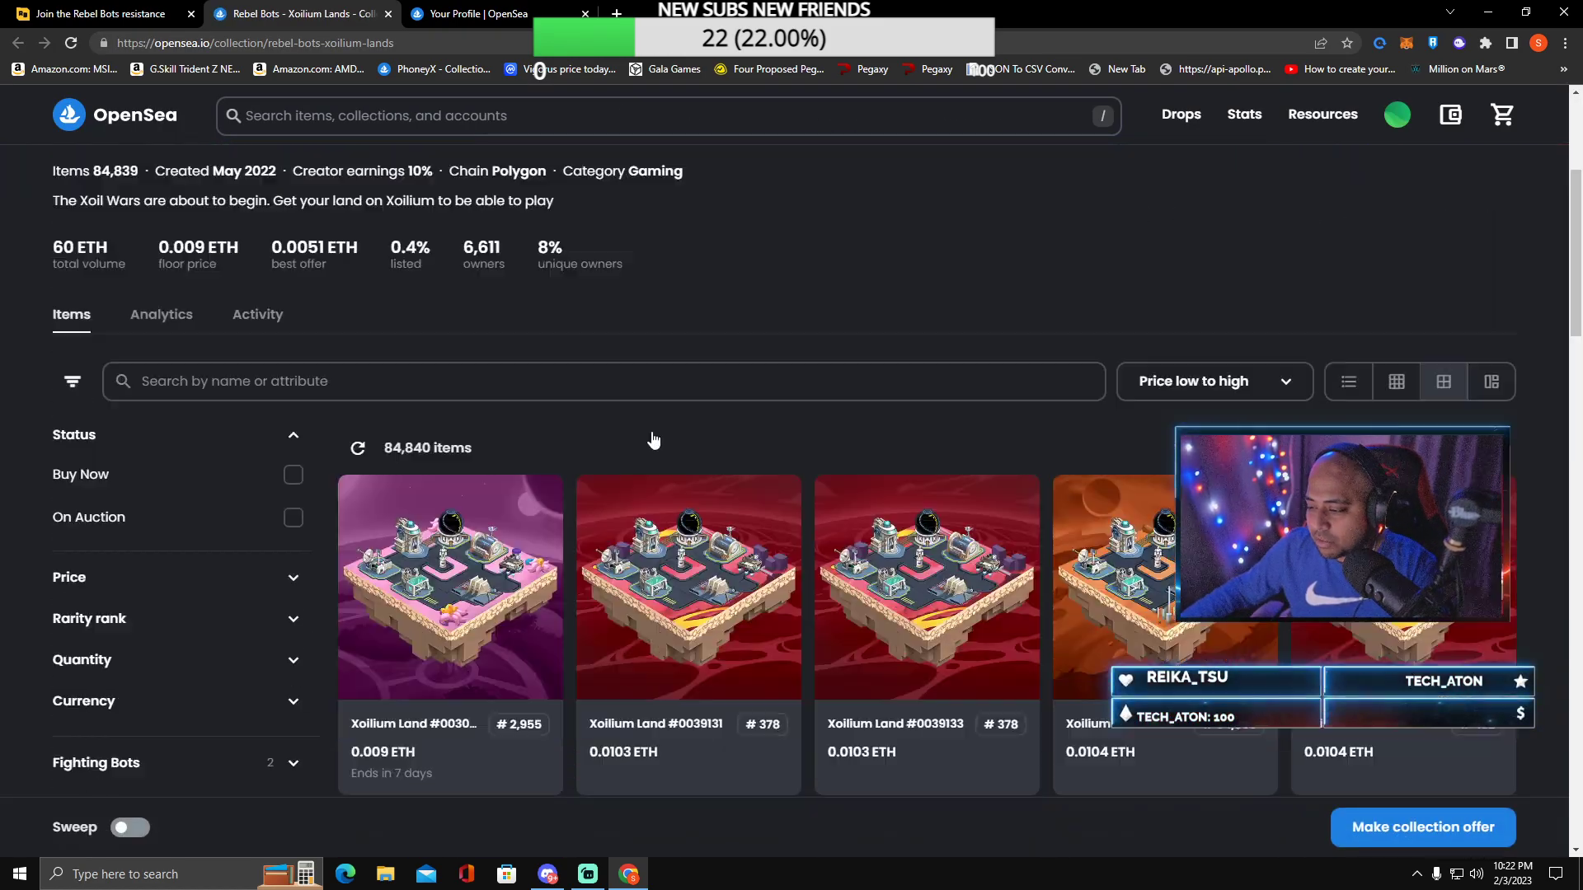
{"action": "scroll", "scroll_direction": "down", "scroll_amount": 3}
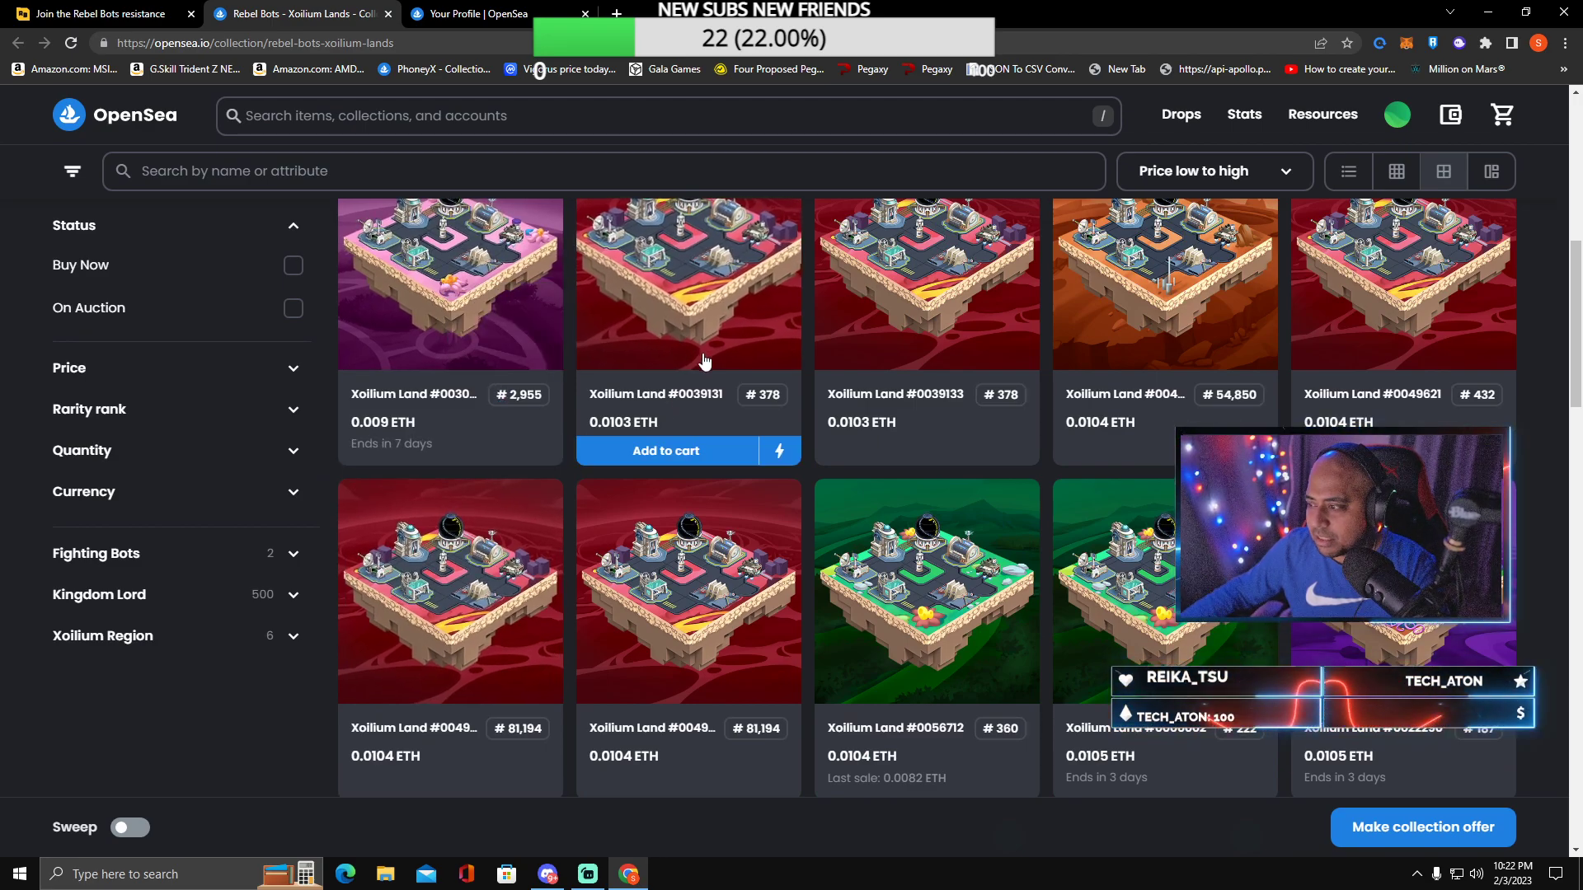
{"action": "left_click", "coordinate": [688, 283]}
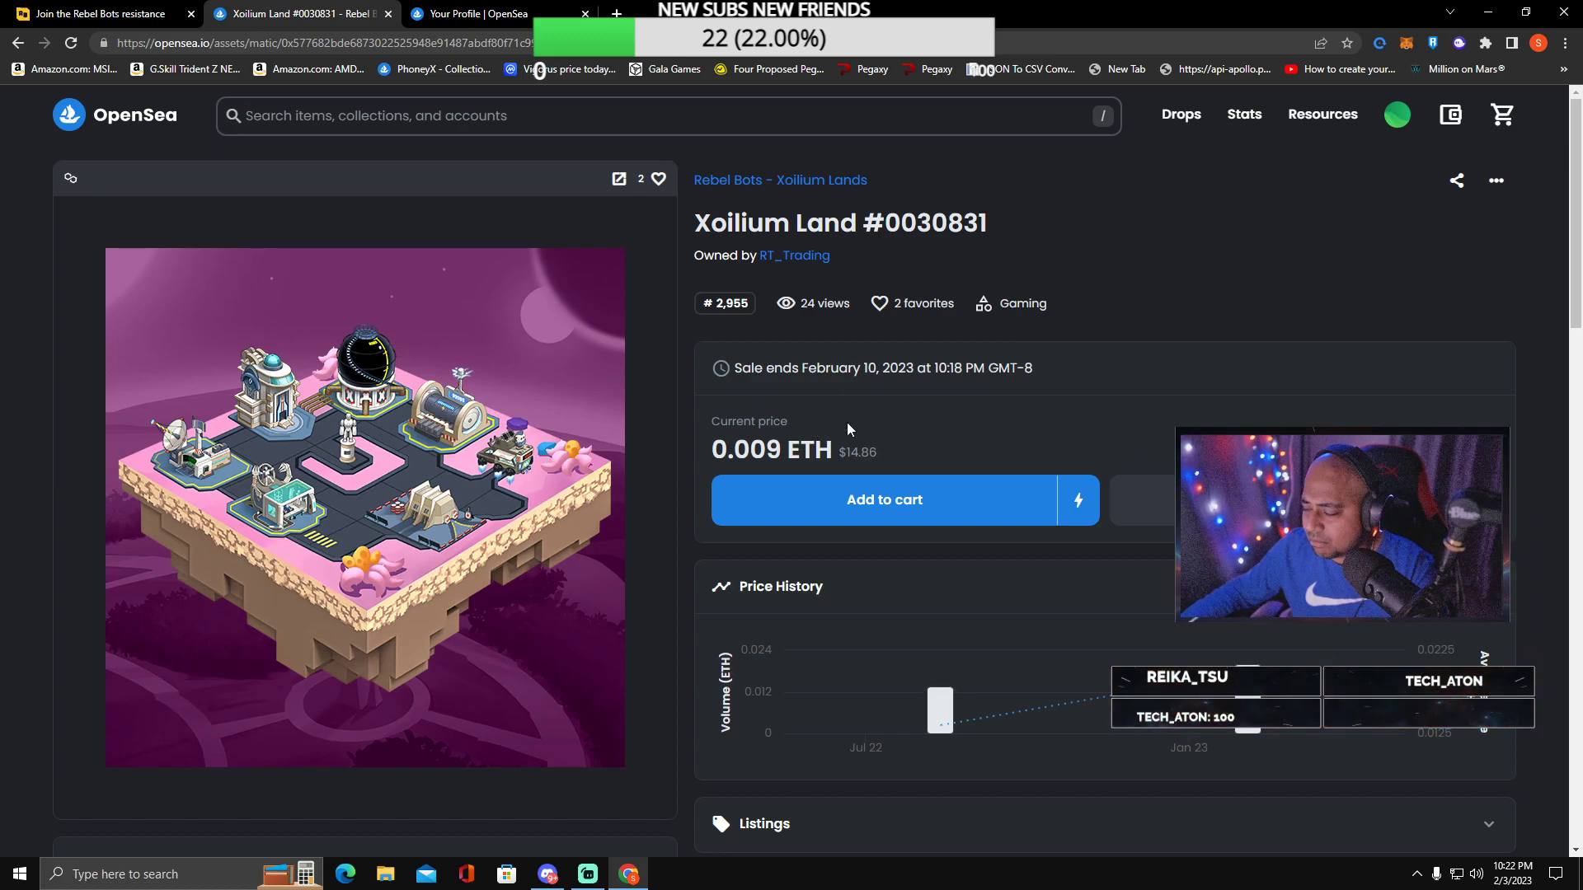
{"action": "left_click", "coordinate": [779, 180]}
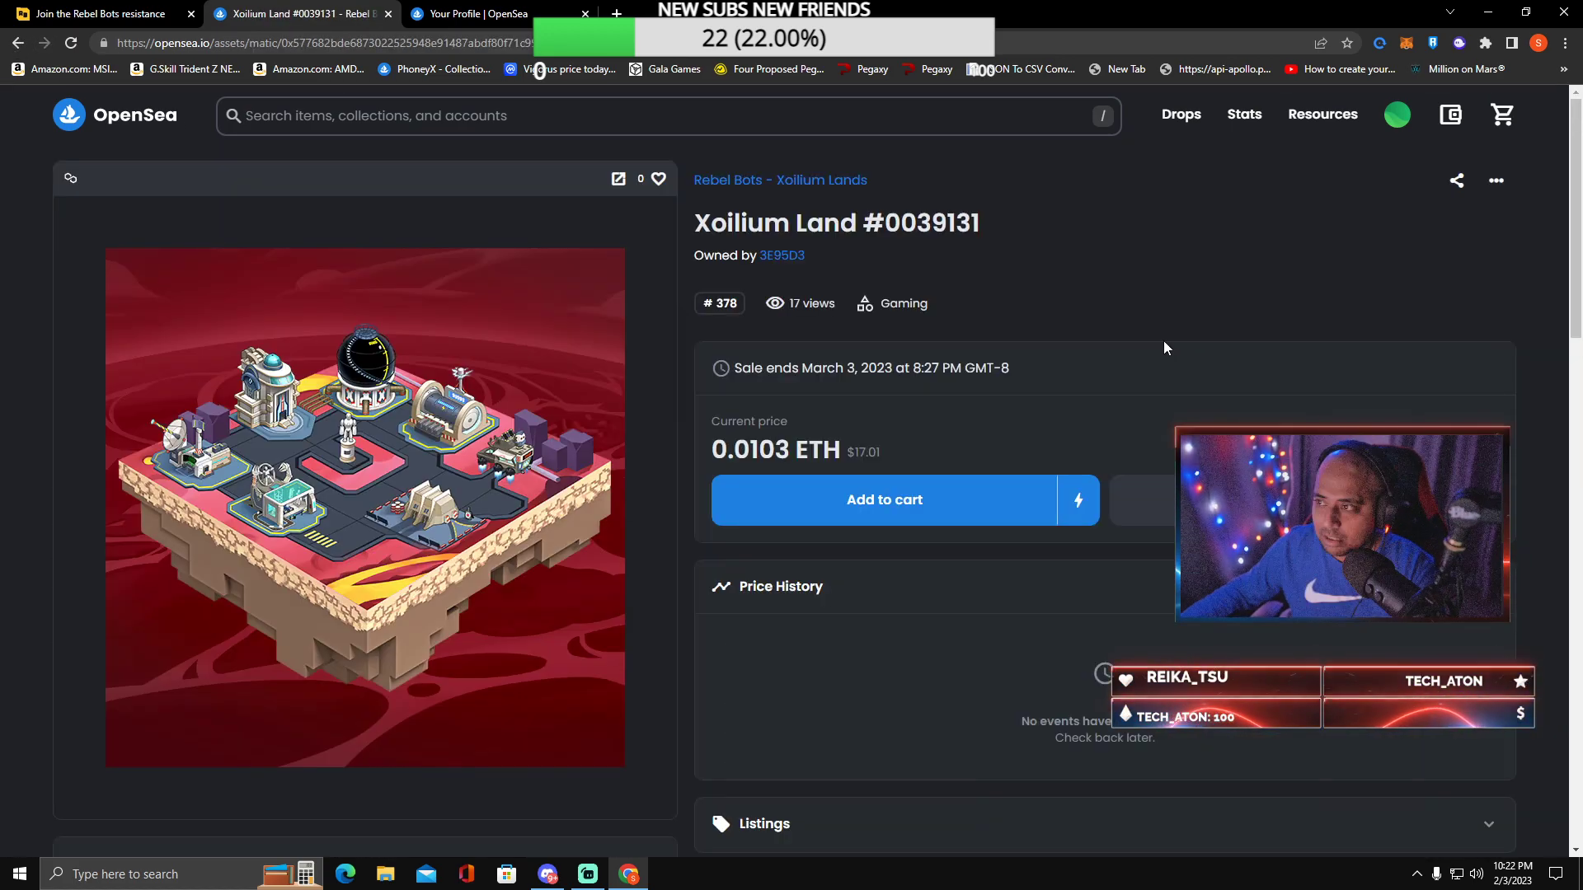
{"action": "scroll", "scroll_direction": "down", "scroll_amount": 3}
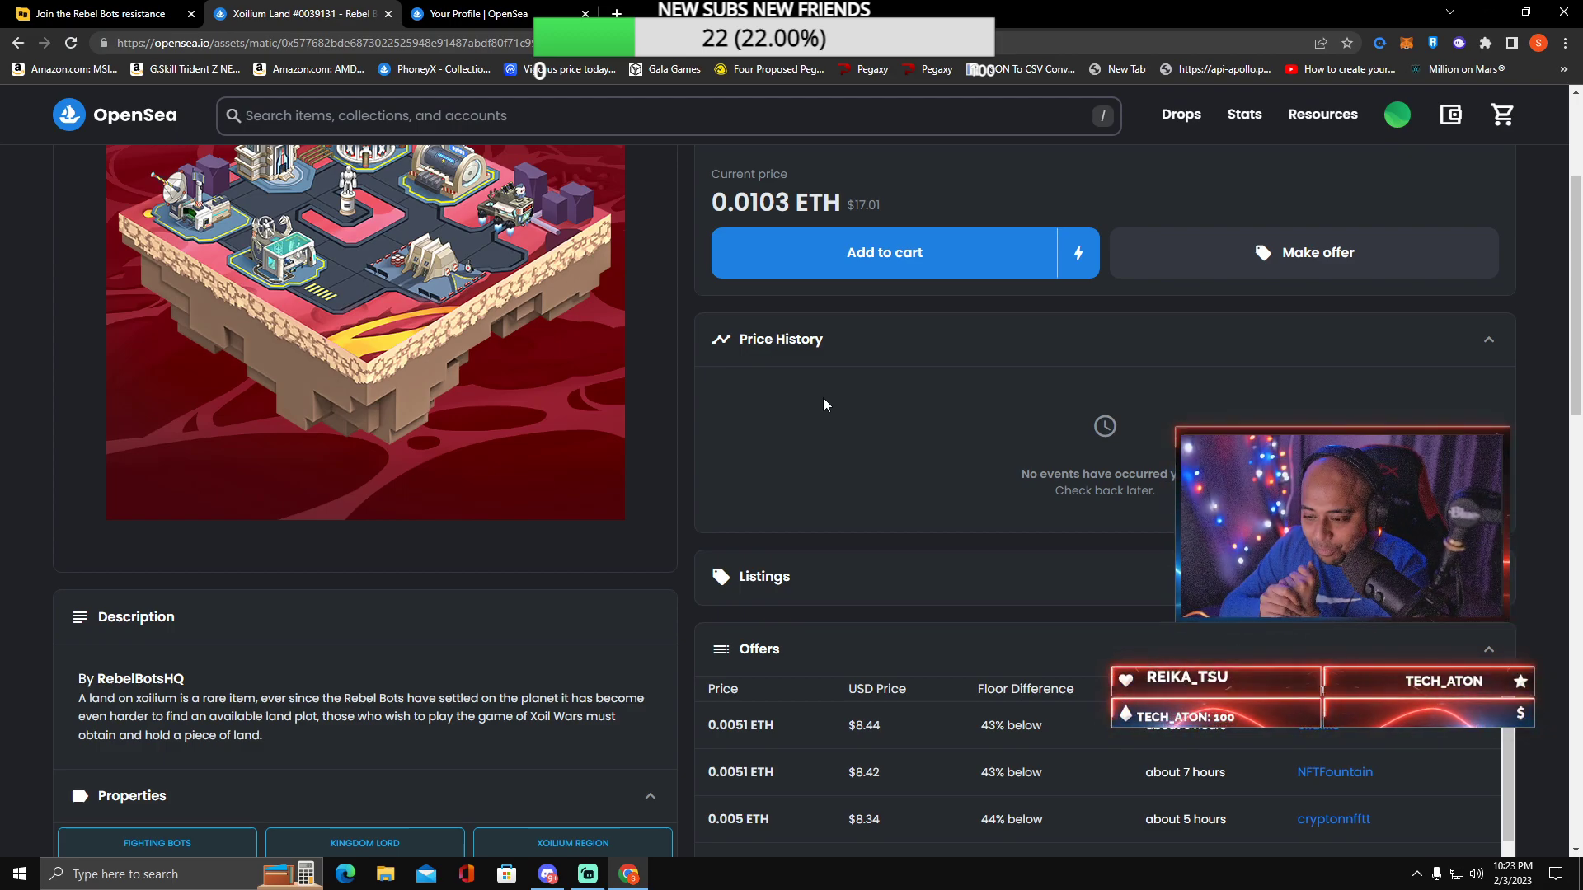
{"action": "left_click", "coordinate": [96, 14]}
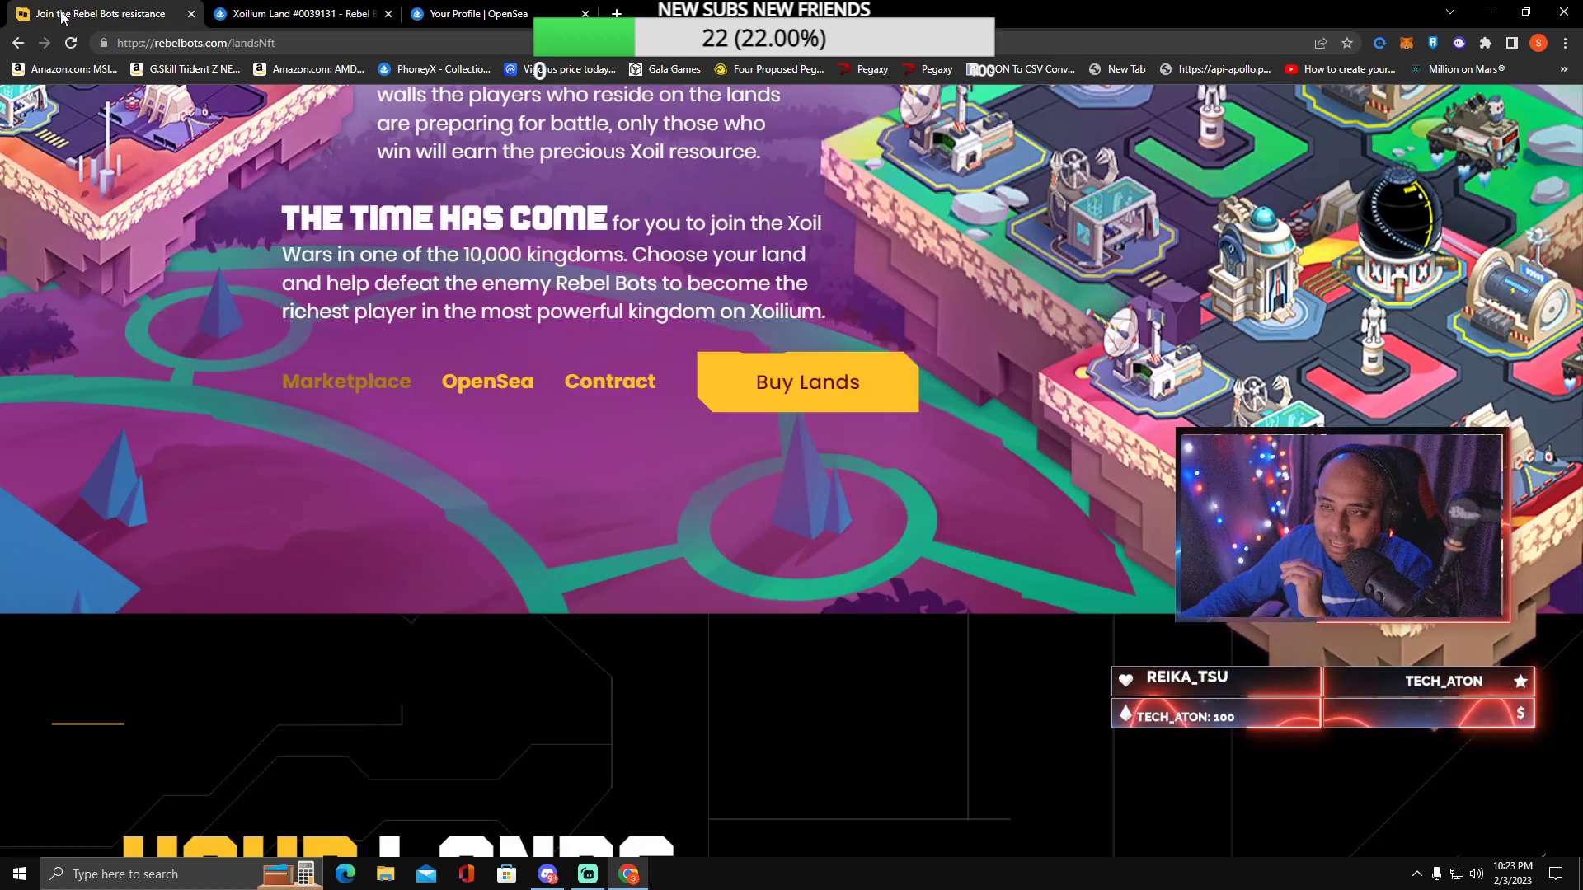
{"action": "left_click", "coordinate": [296, 13]}
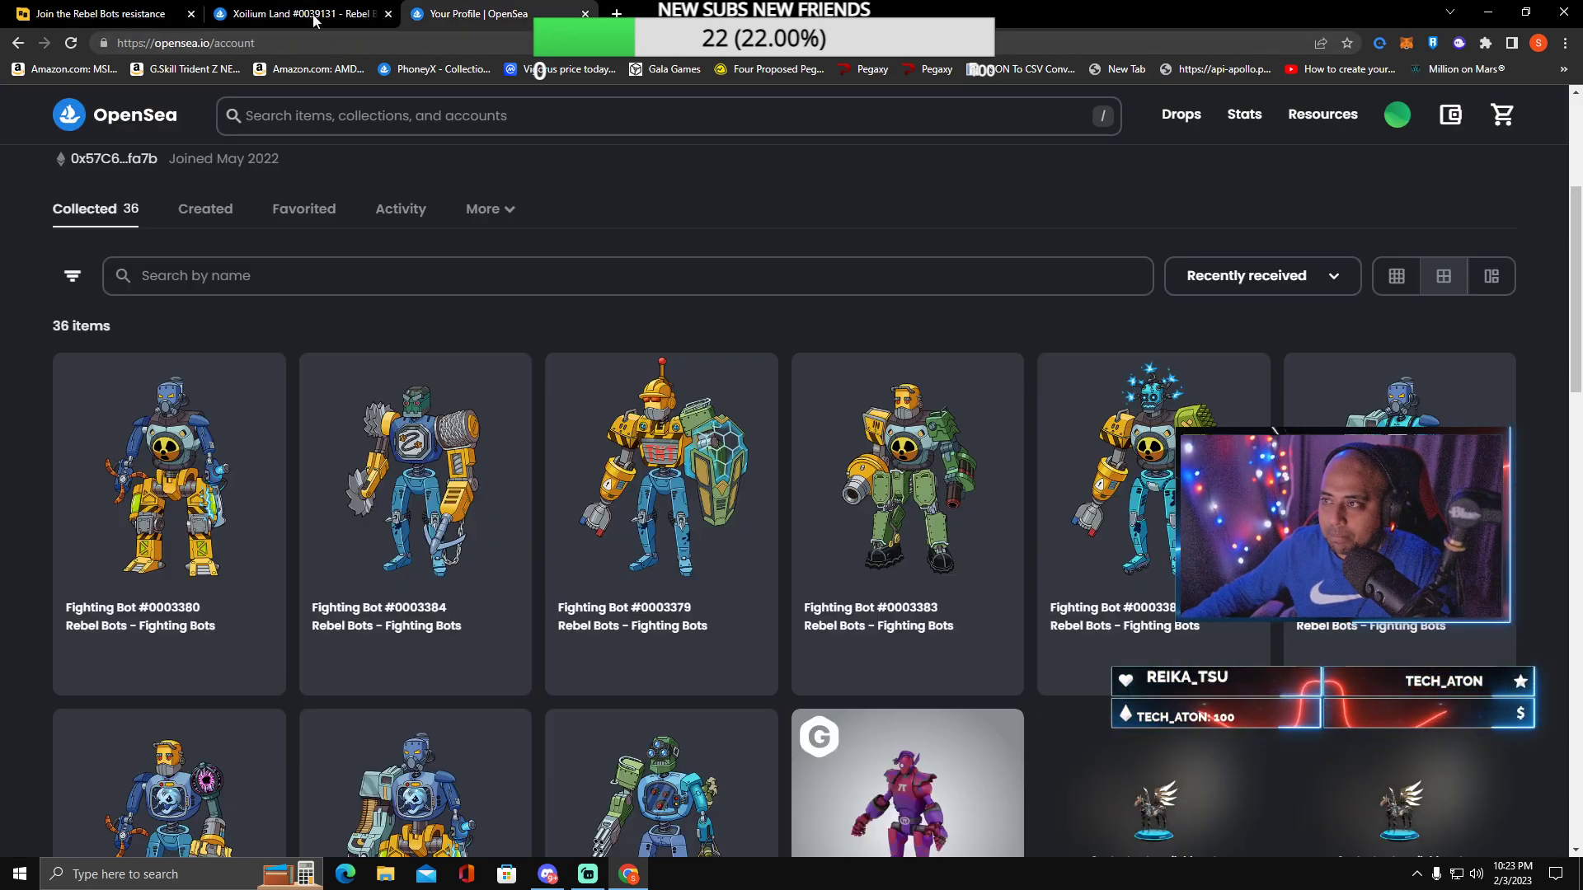
Step: Scroll the profile's Collected grid and open owned Xoilium Land #0010196
{"action": "left_click", "coordinate": [297, 14]}
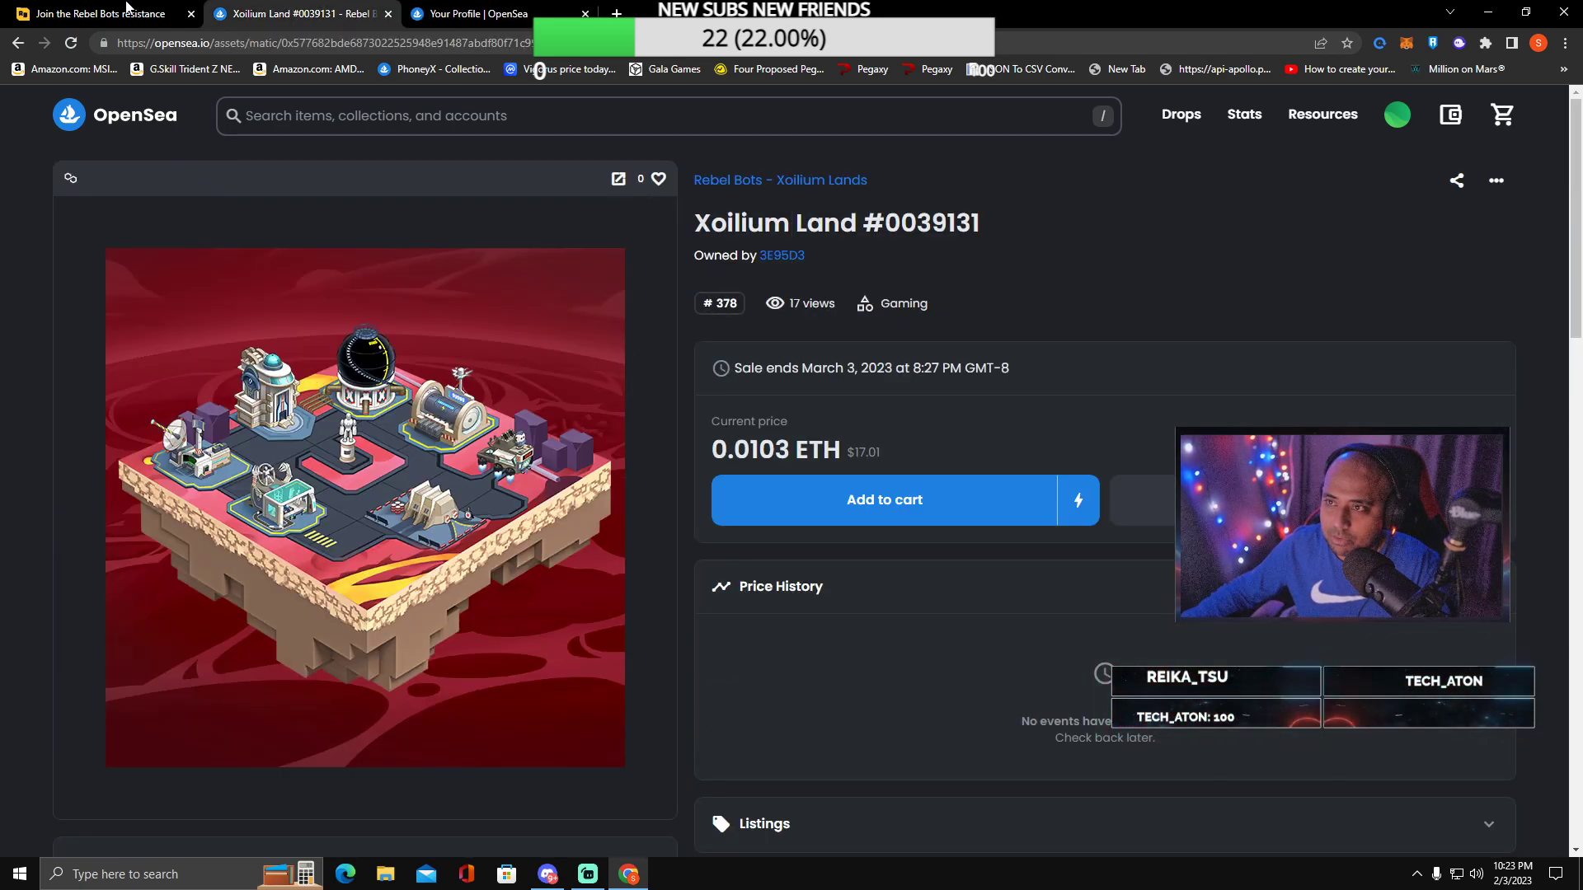
{"action": "left_click", "coordinate": [475, 13]}
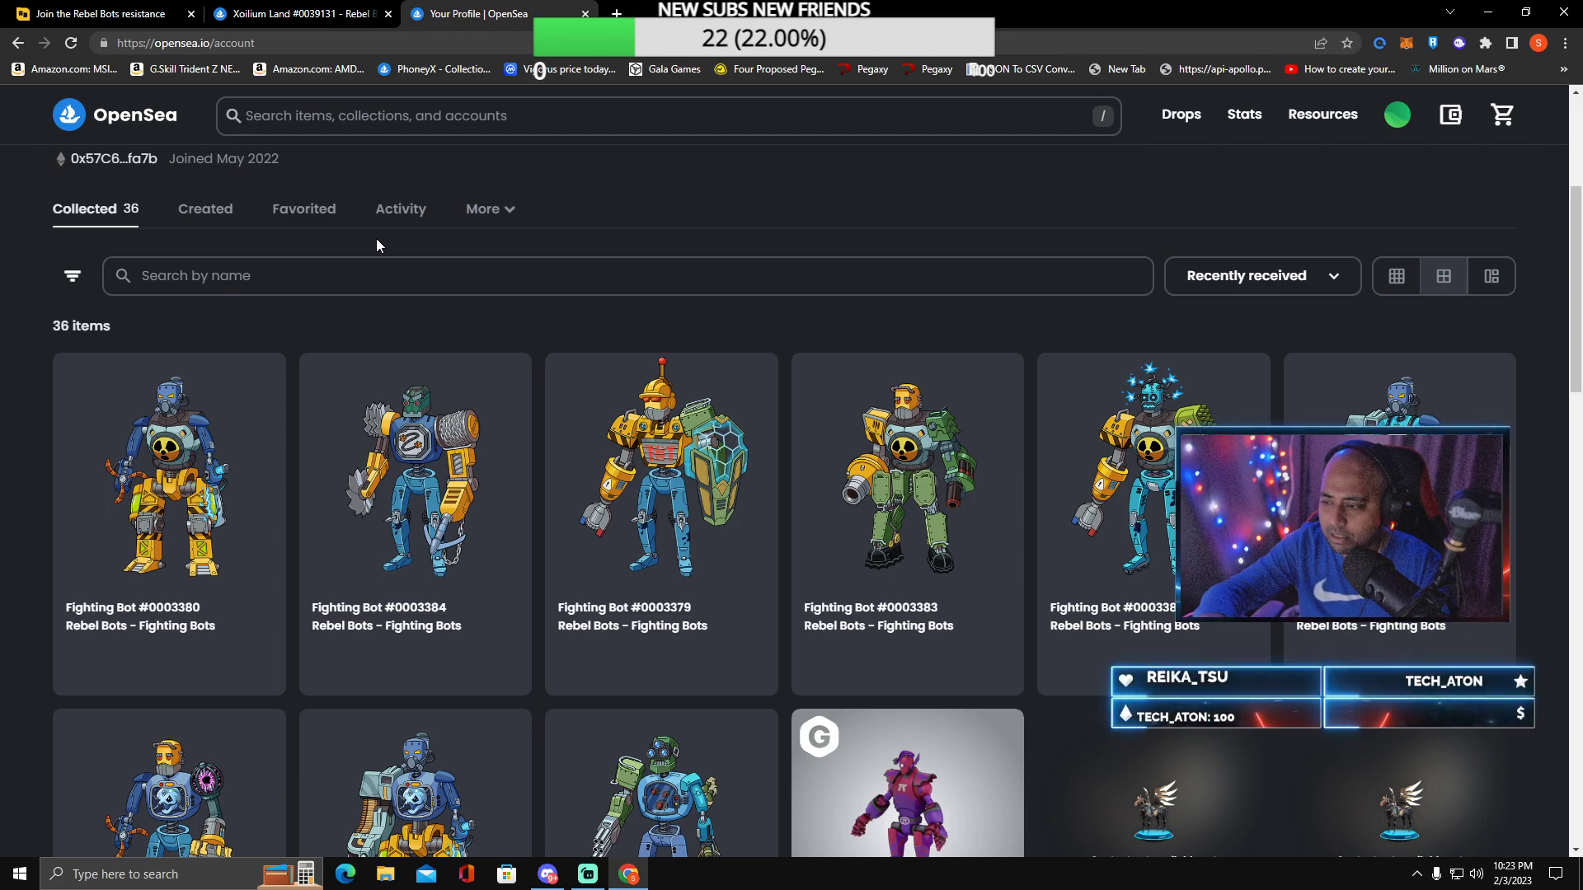
{"action": "scroll", "scroll_direction": "down", "scroll_amount": 3}
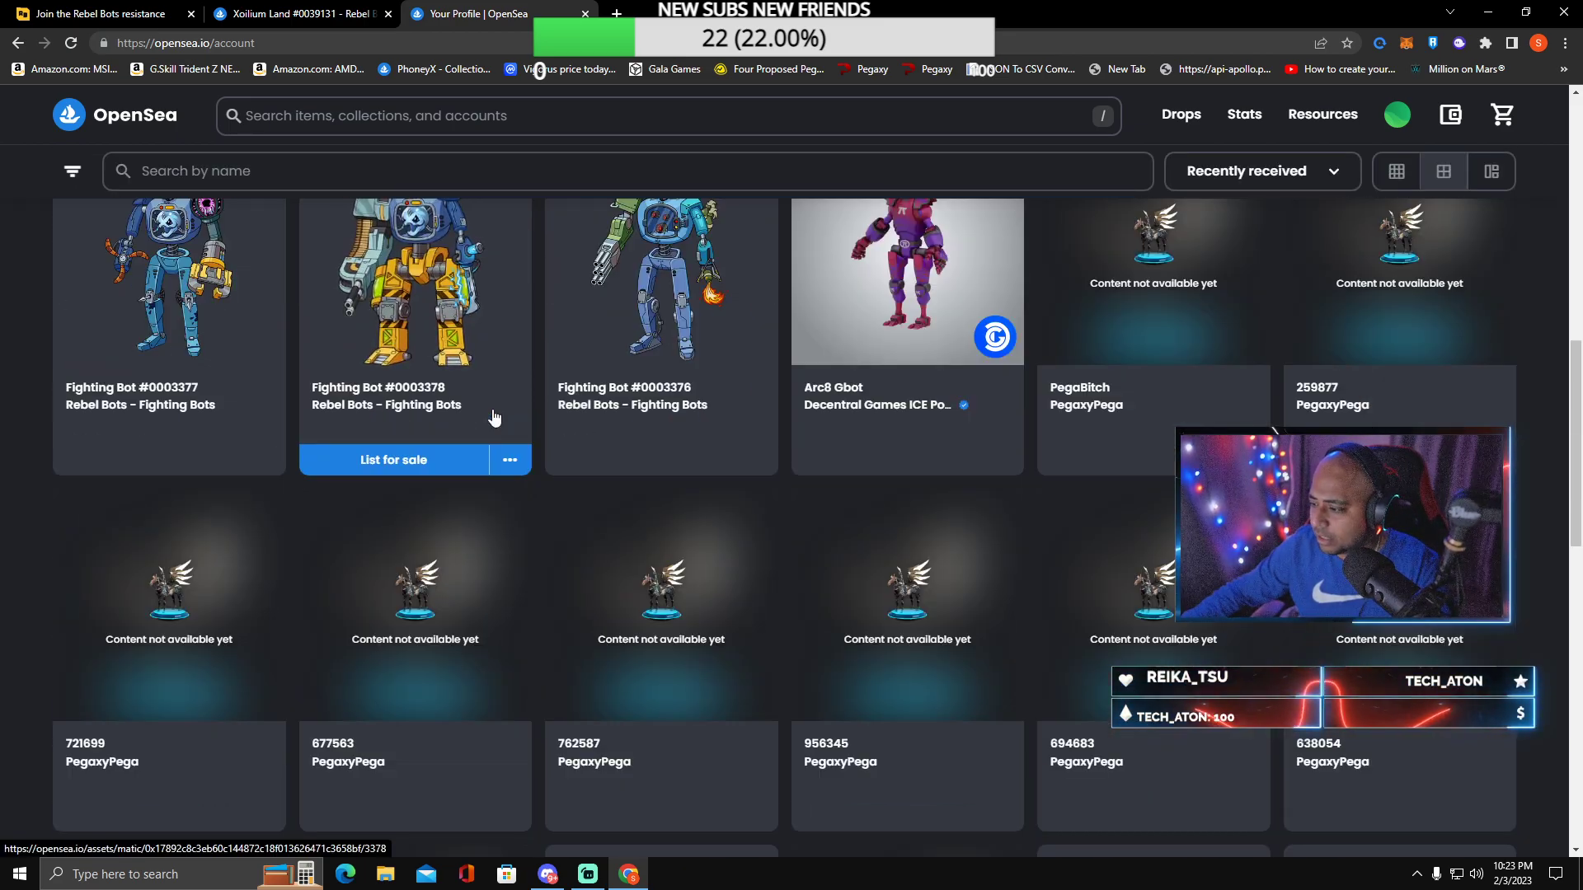
{"action": "scroll", "scroll_direction": "down", "scroll_amount": 3}
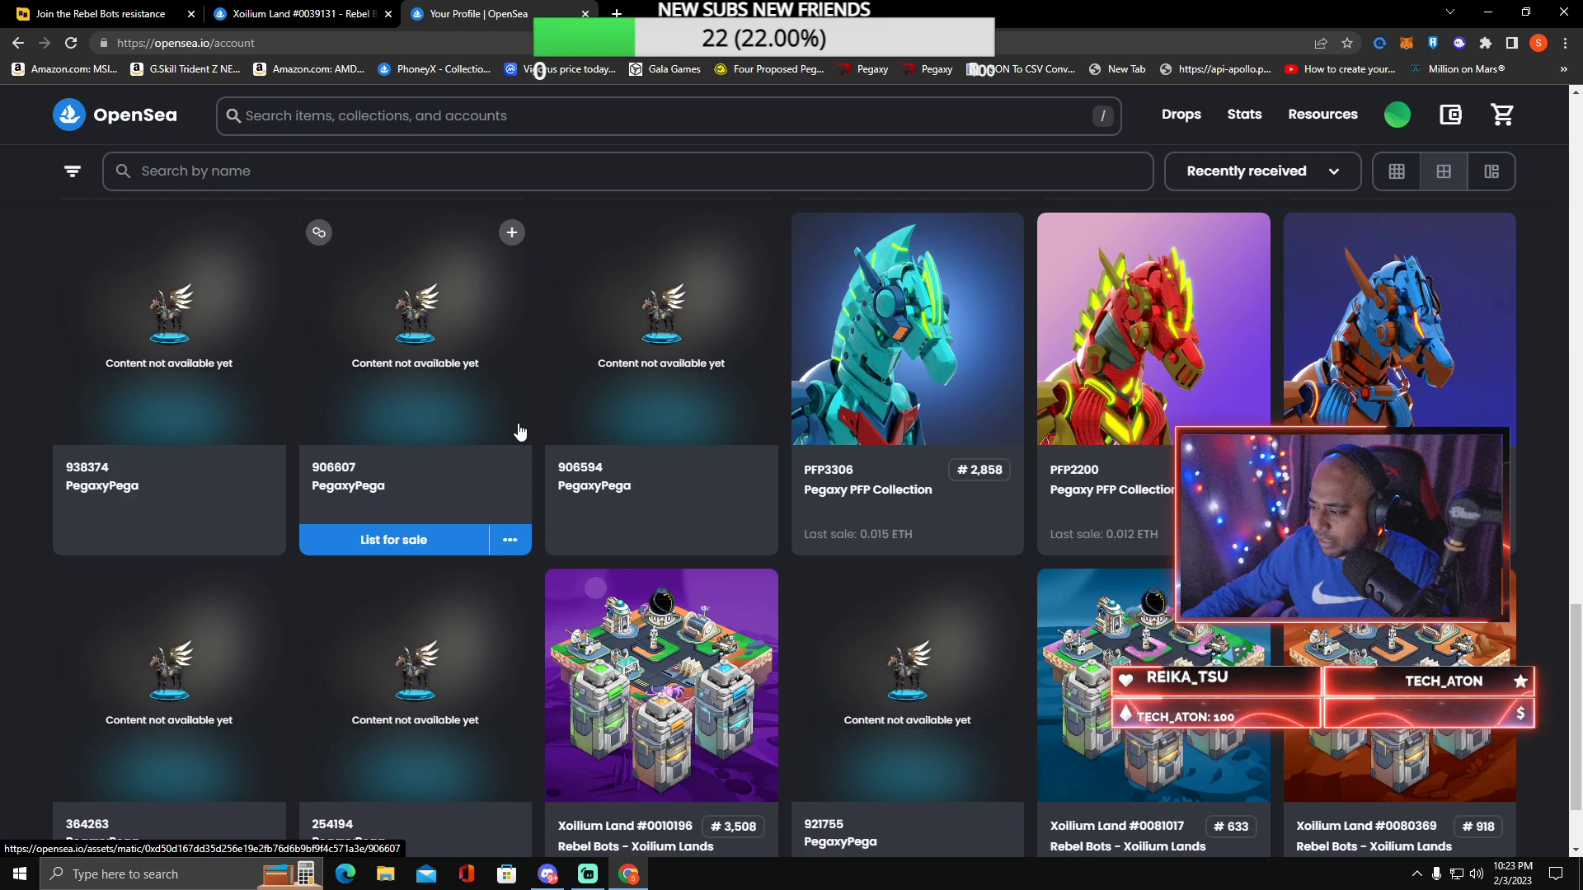
{"action": "scroll", "scroll_direction": "down", "scroll_amount": 3}
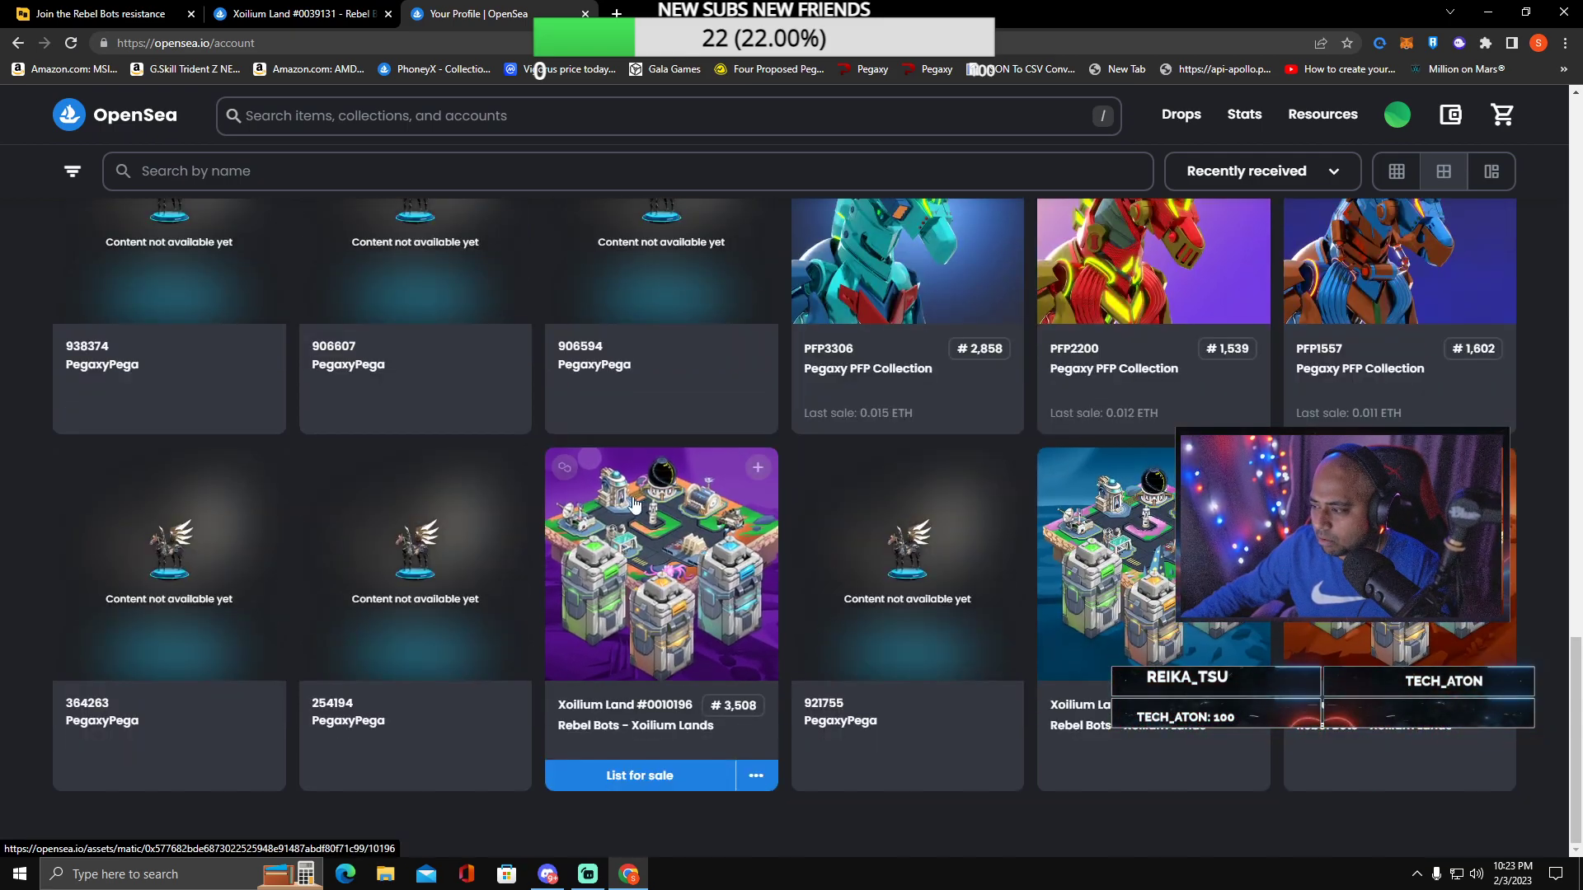
{"action": "left_click", "coordinate": [660, 563]}
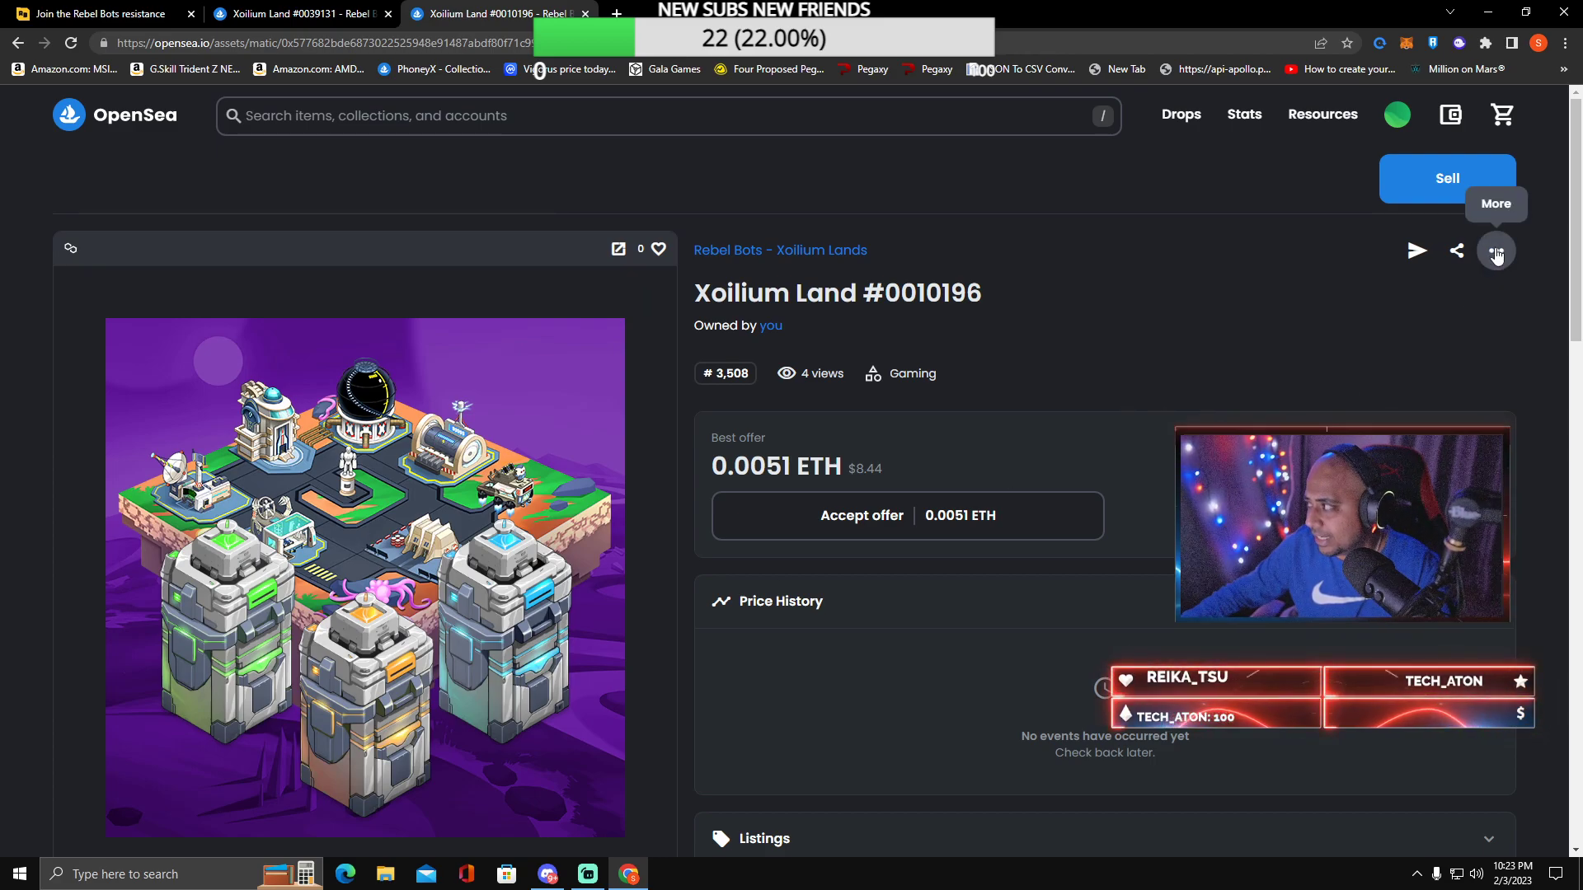
Step: Refresh Land #0010196's metadata, then return to the profile's 36 collected items
{"action": "left_click", "coordinate": [1494, 250]}
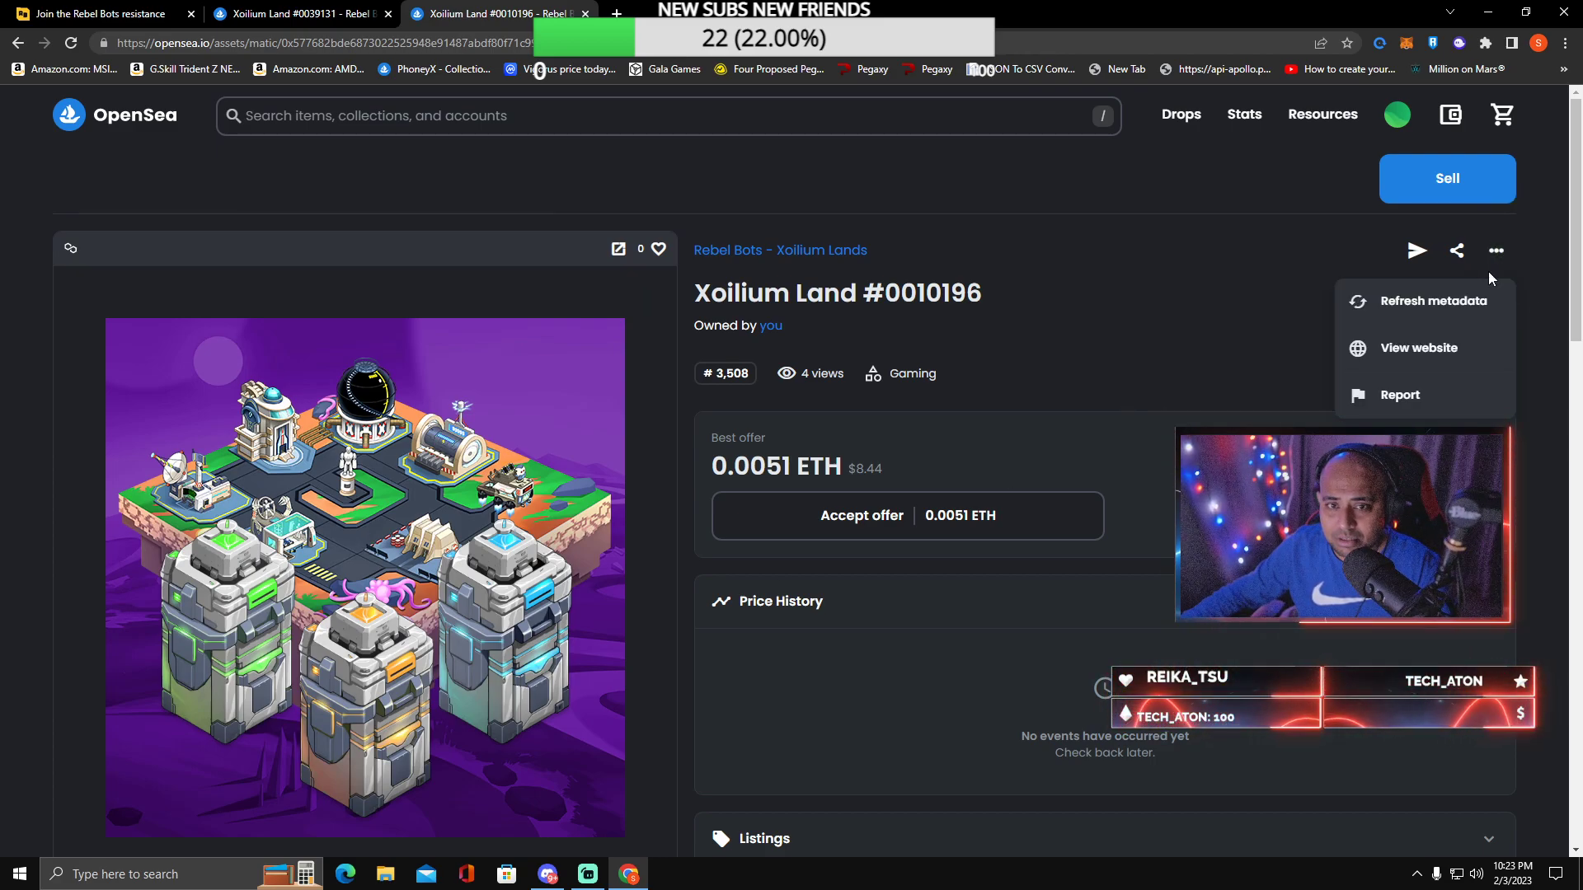
{"action": "left_click", "coordinate": [1433, 301]}
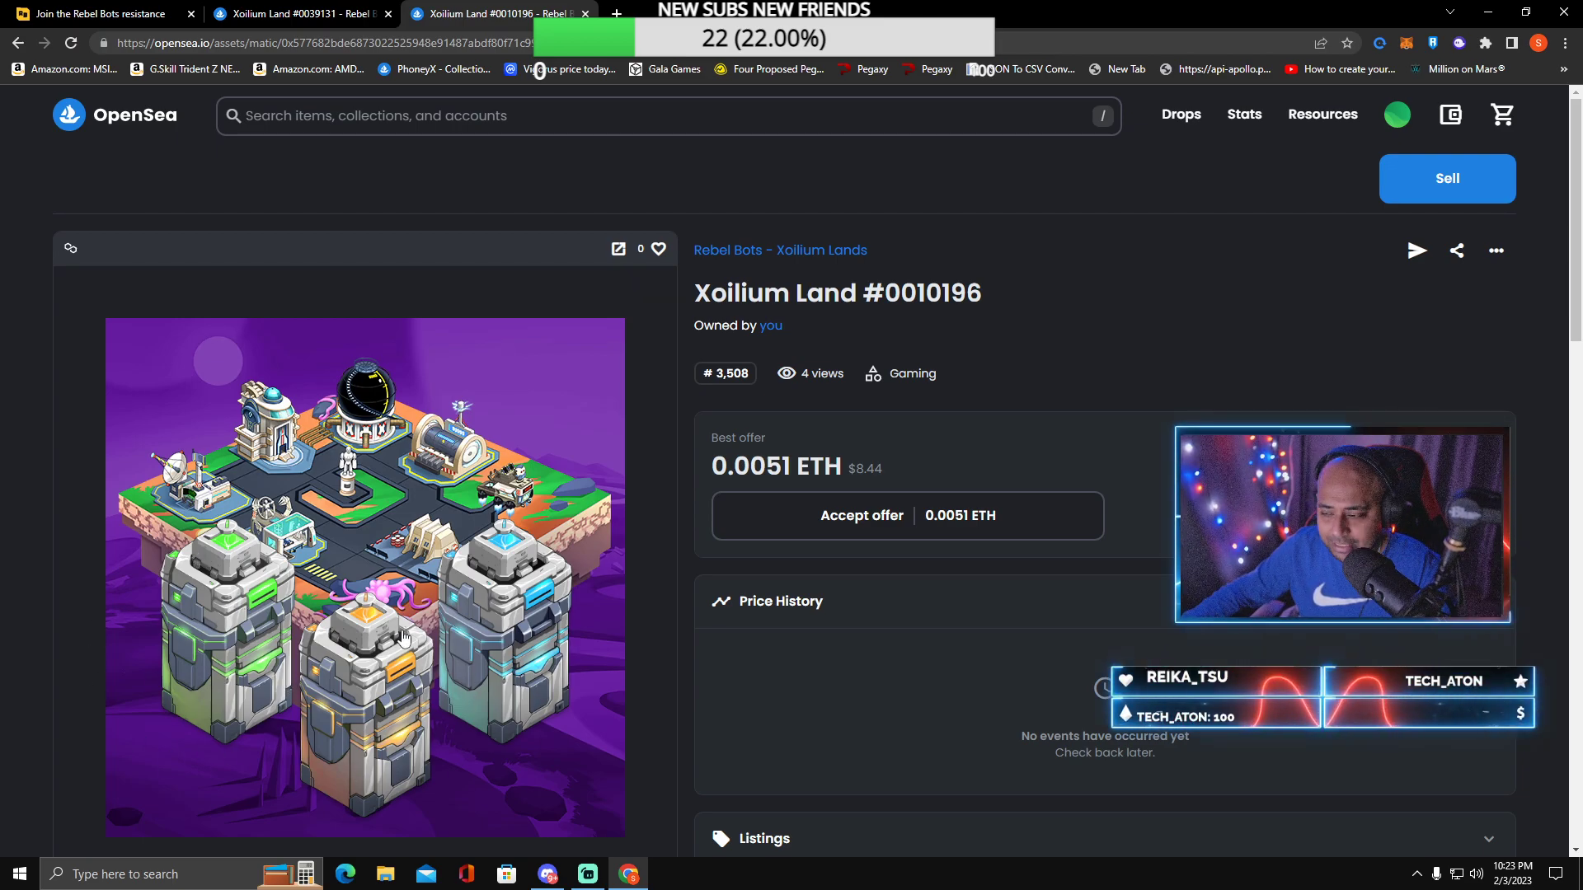
{"action": "left_click", "coordinate": [298, 13]}
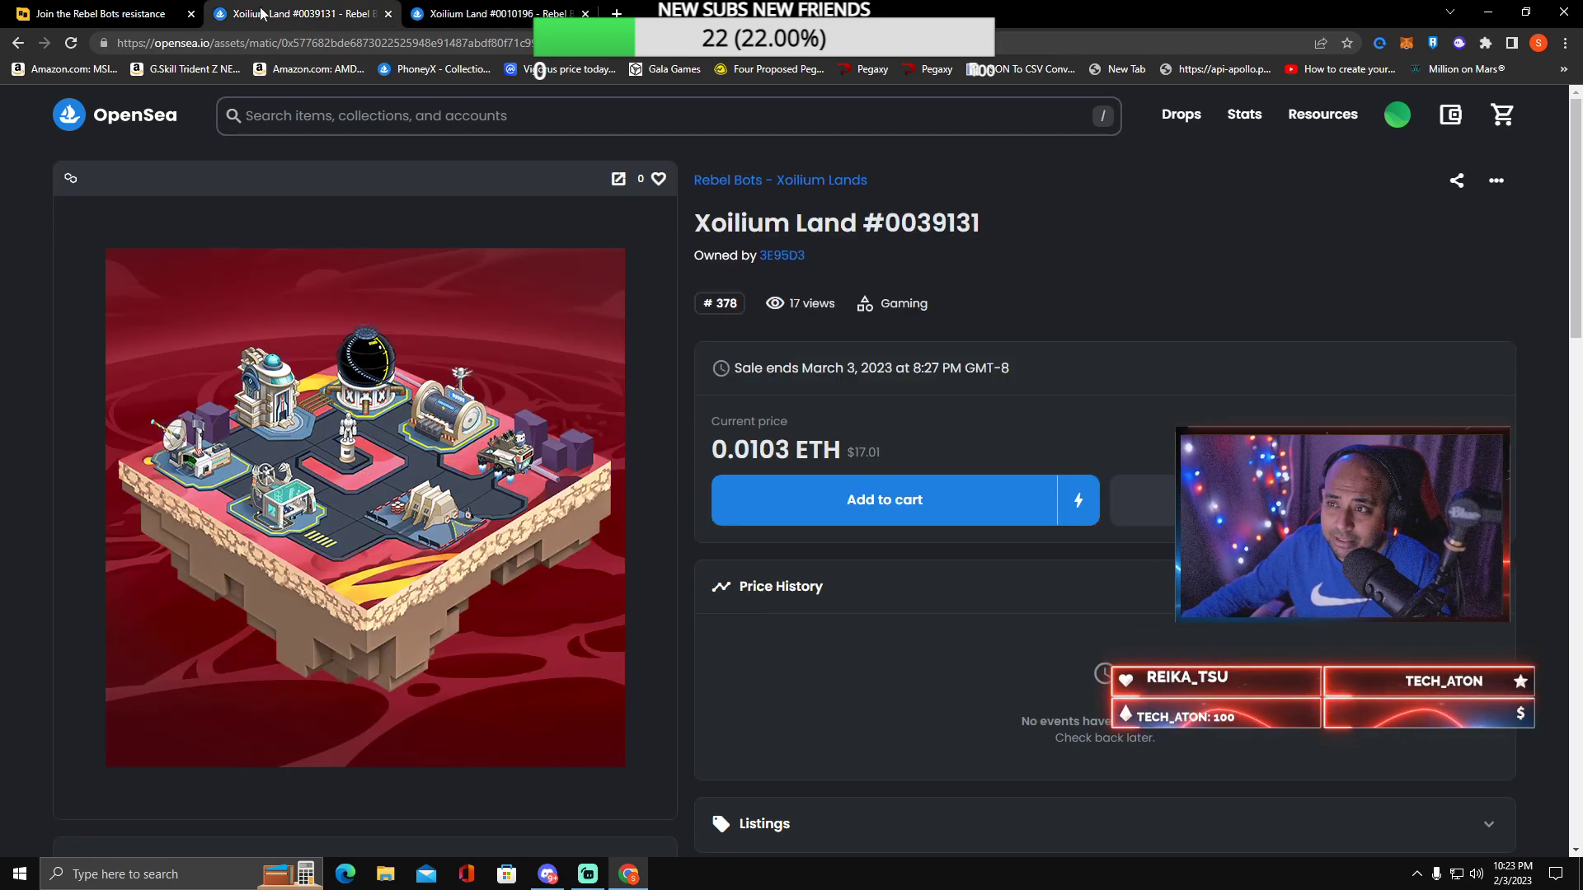
{"action": "left_click", "coordinate": [494, 13]}
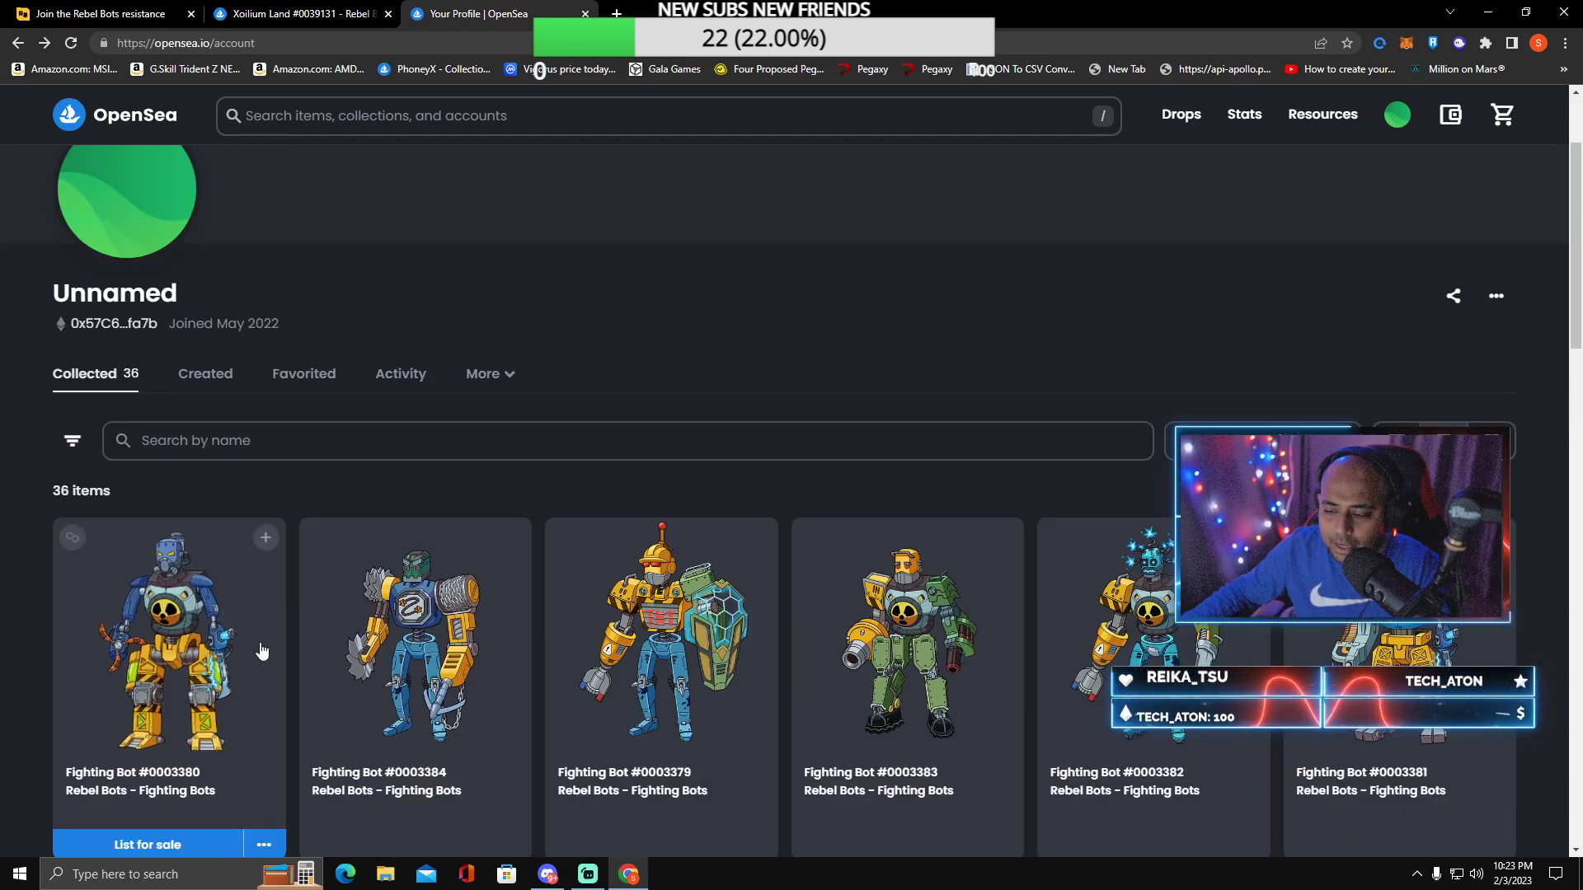
Step: Open Fighting Bot #0003380's page, showing a 0.0012 ETH best offer
{"action": "scroll", "scroll_direction": "down", "scroll_amount": 3}
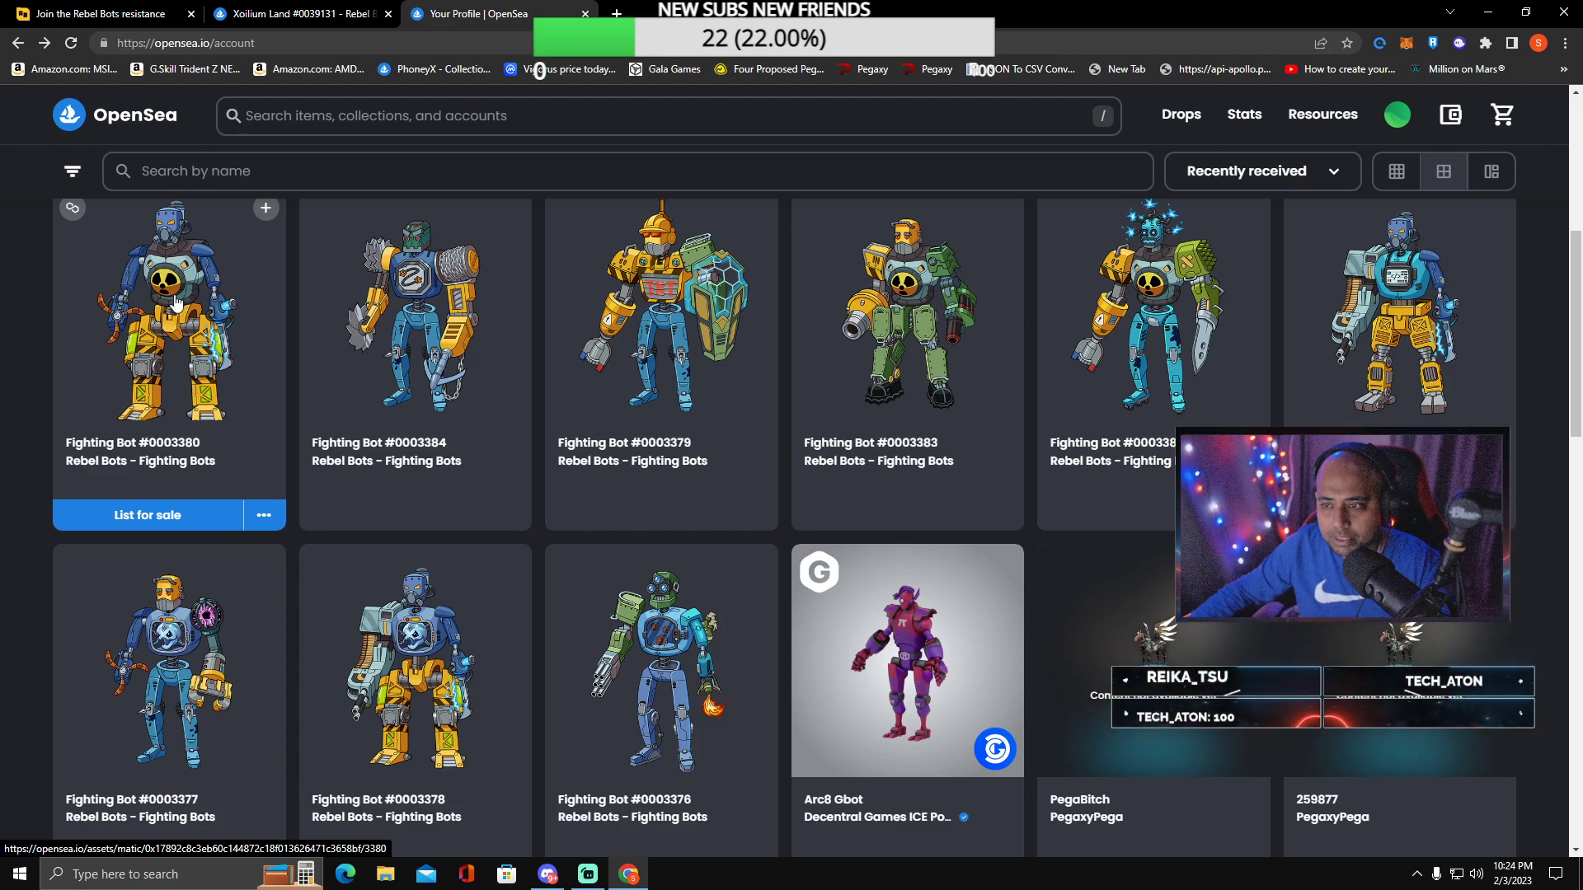
{"action": "left_click", "coordinate": [169, 313]}
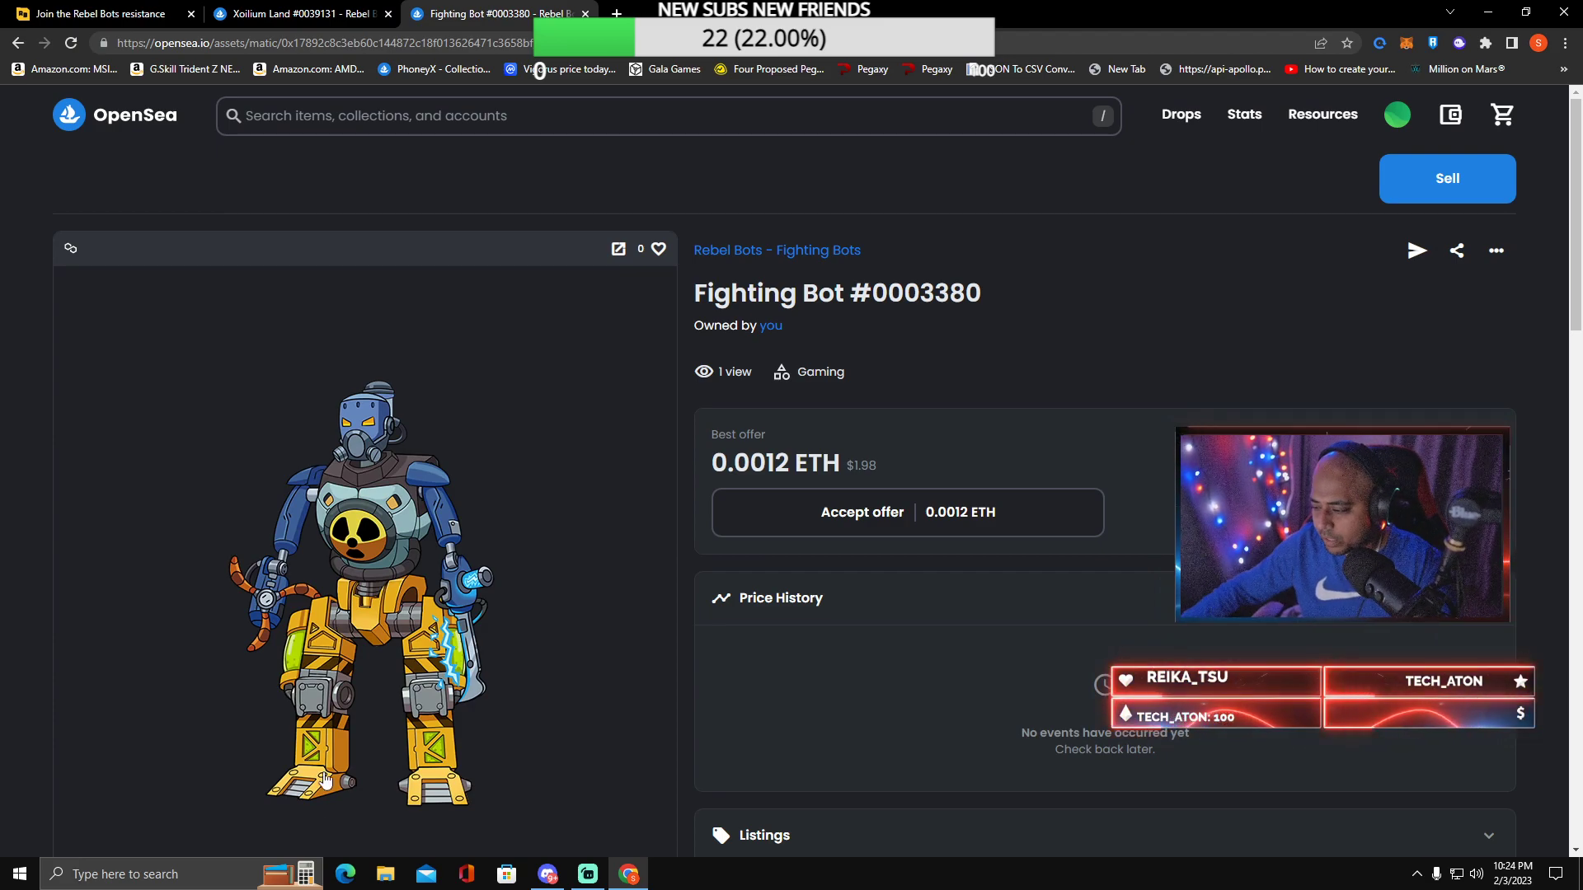
{"action": "left_click", "coordinate": [385, 873]}
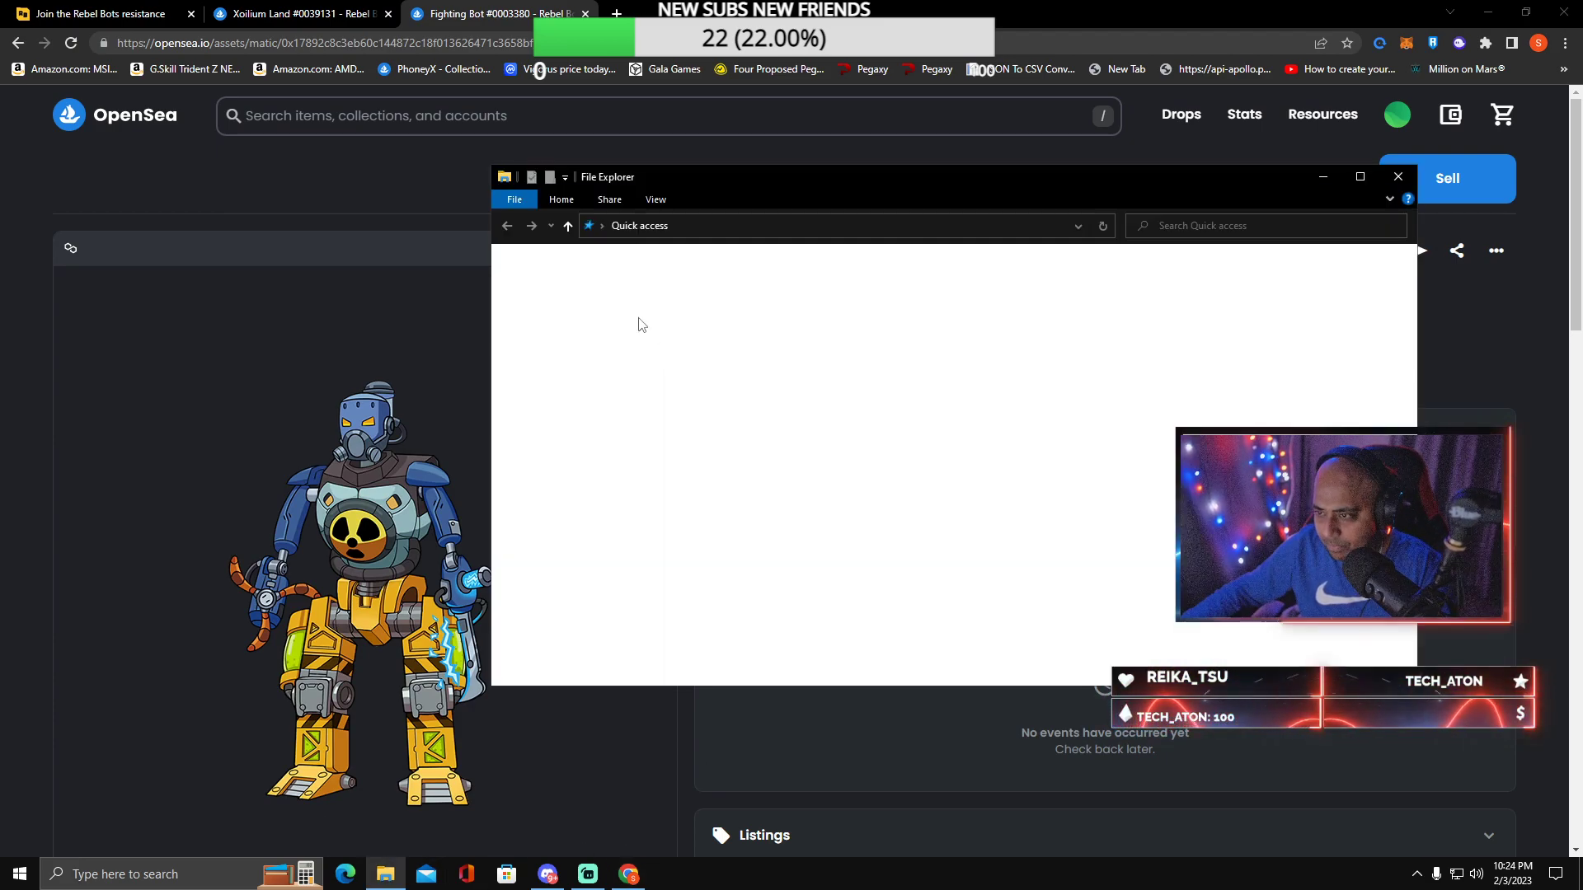
Step: Browse the newest screenshots in Pictures, open one, then minimize File Explorer
{"action": "left_click", "coordinate": [553, 346]}
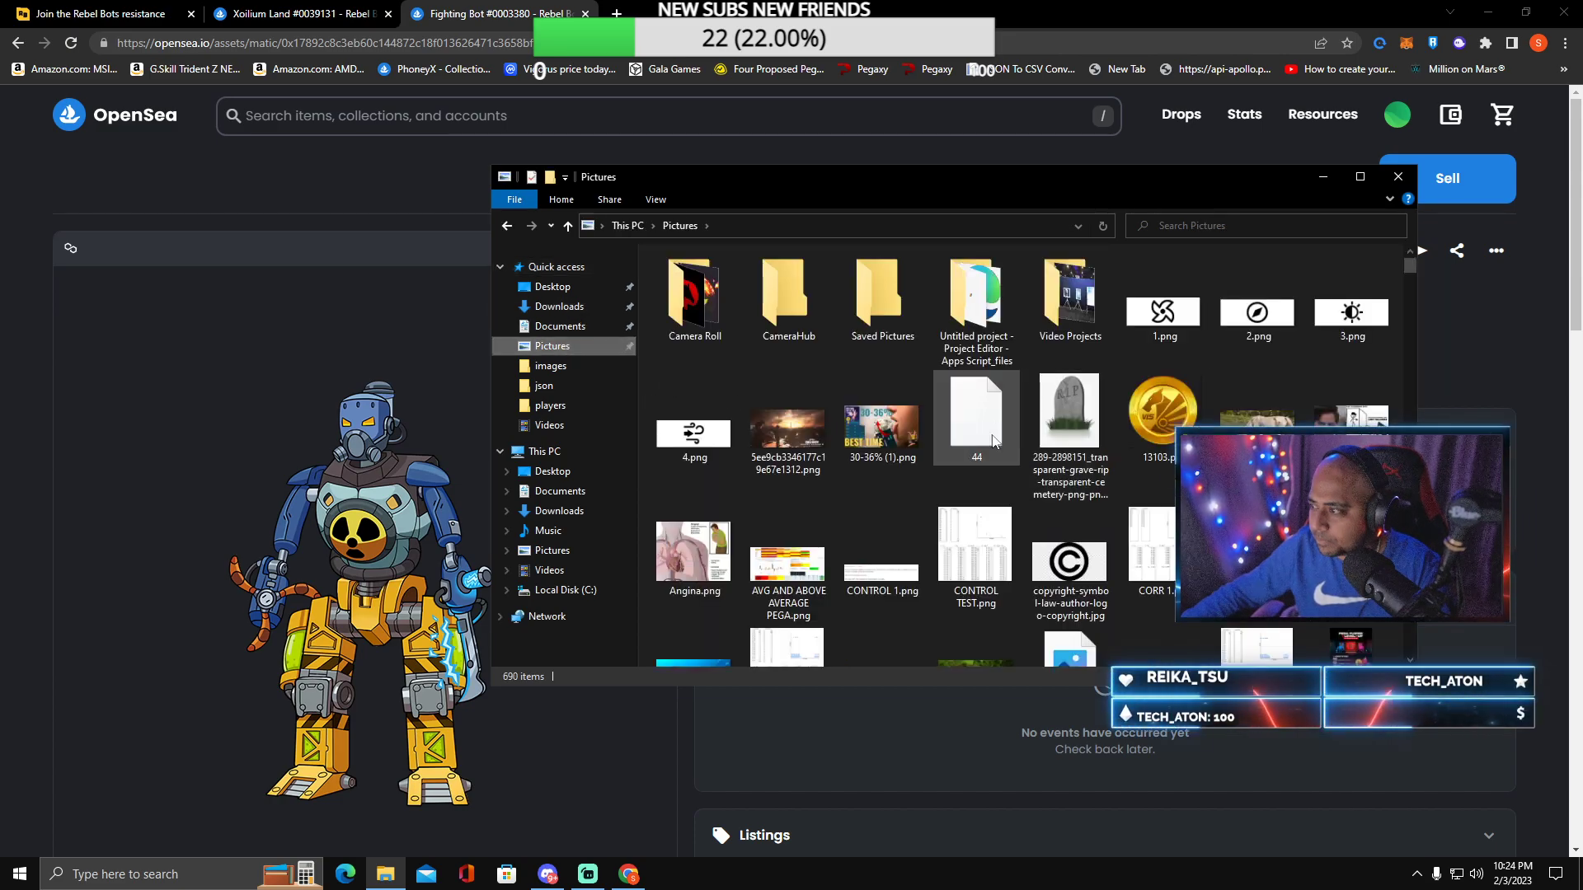
{"action": "scroll", "scroll_direction": "down", "scroll_amount": 3}
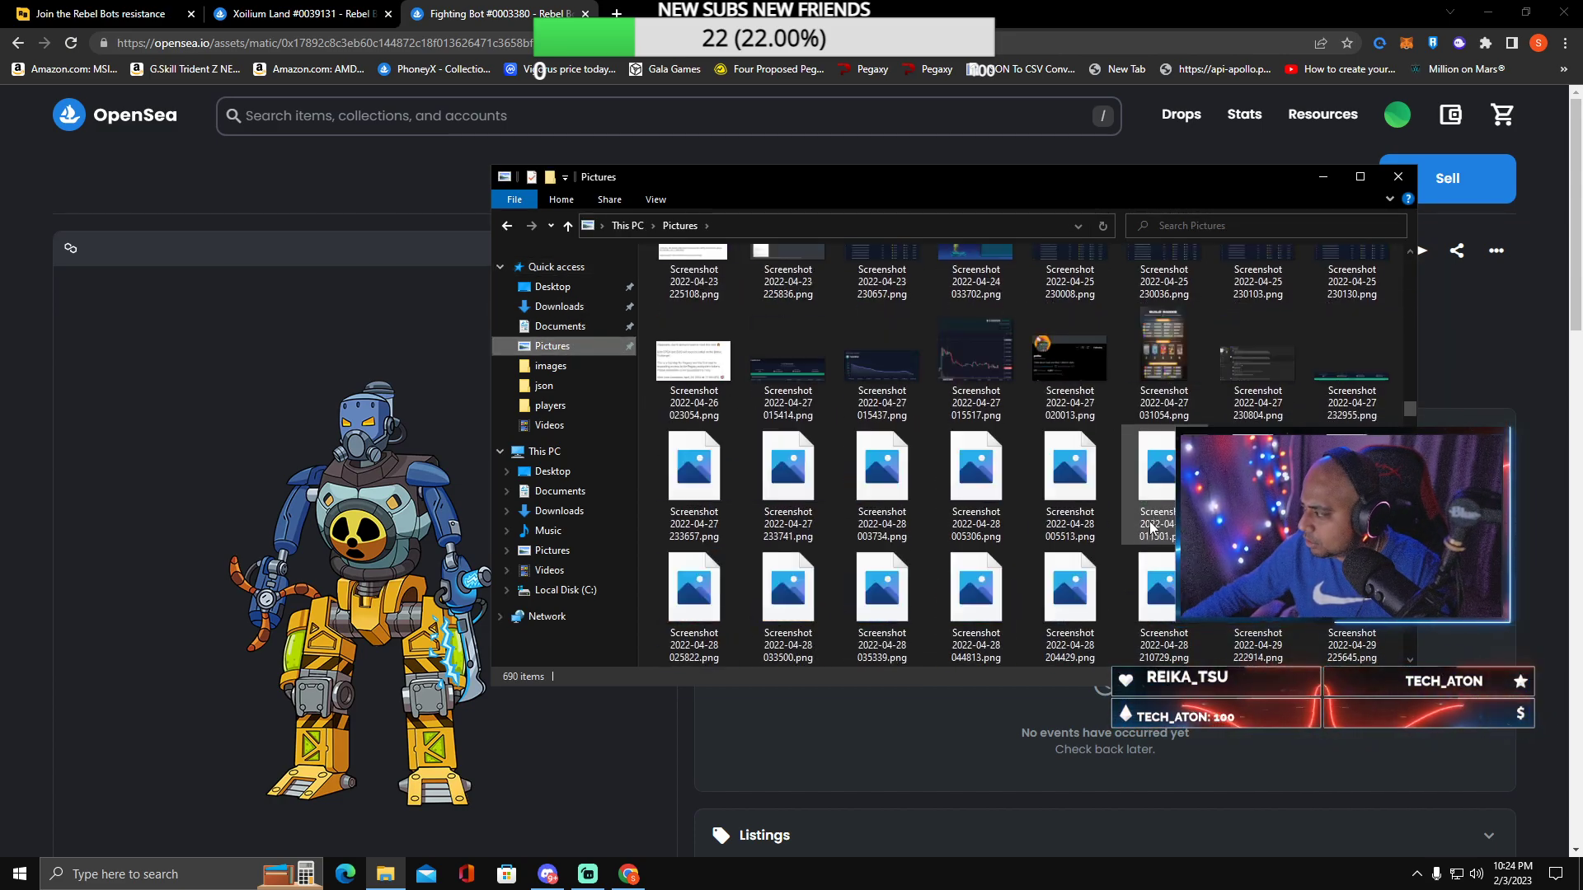
{"action": "scroll", "scroll_direction": "down", "scroll_amount": 3}
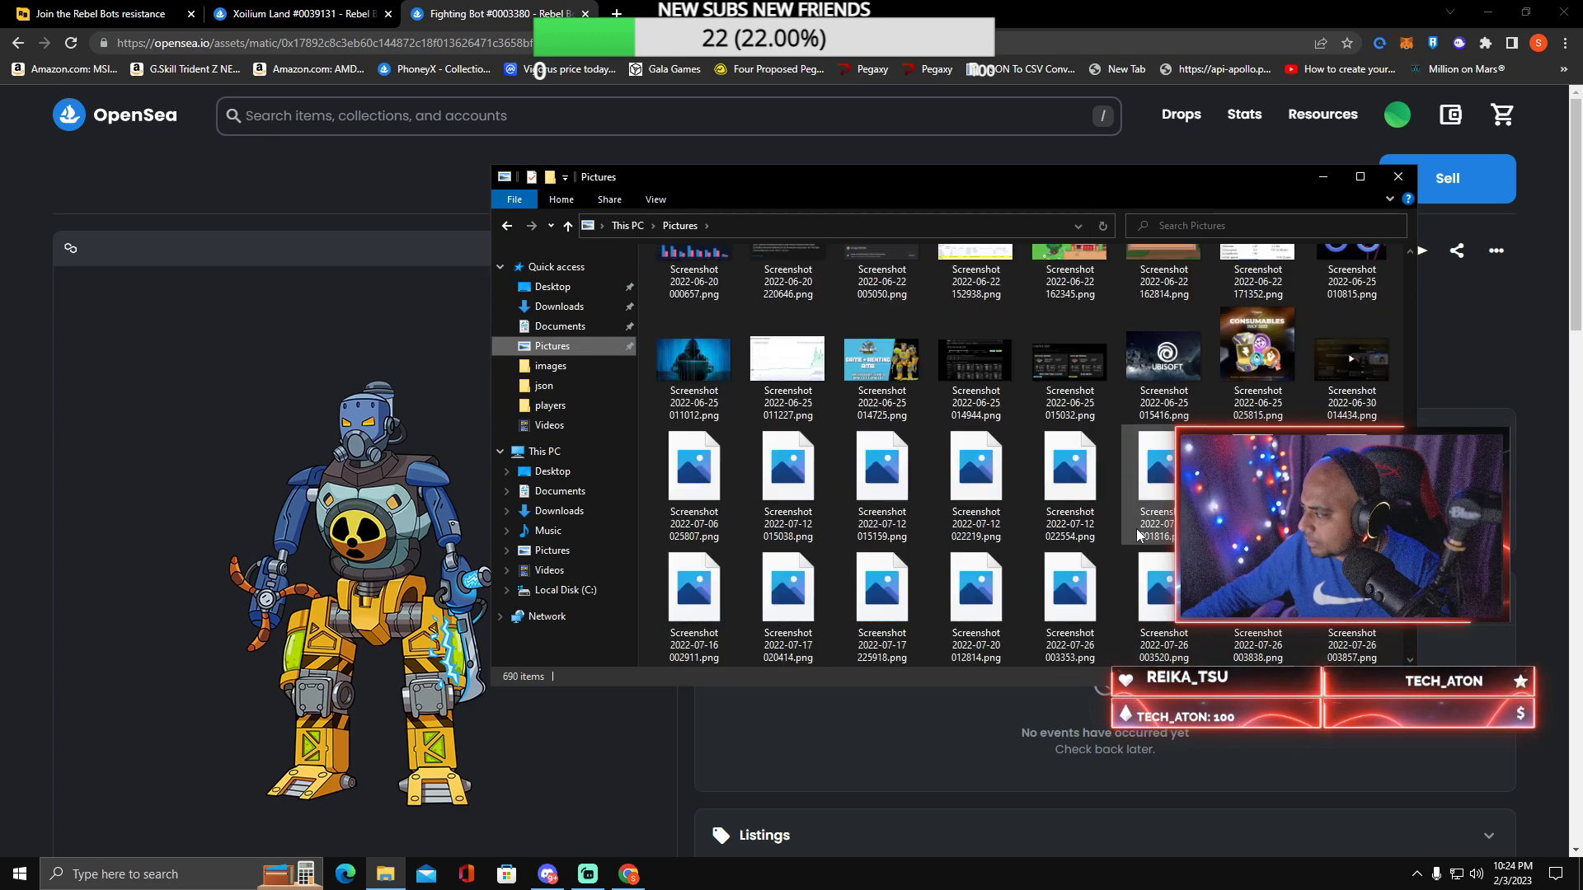
{"action": "scroll", "scroll_direction": "down", "scroll_amount": 3}
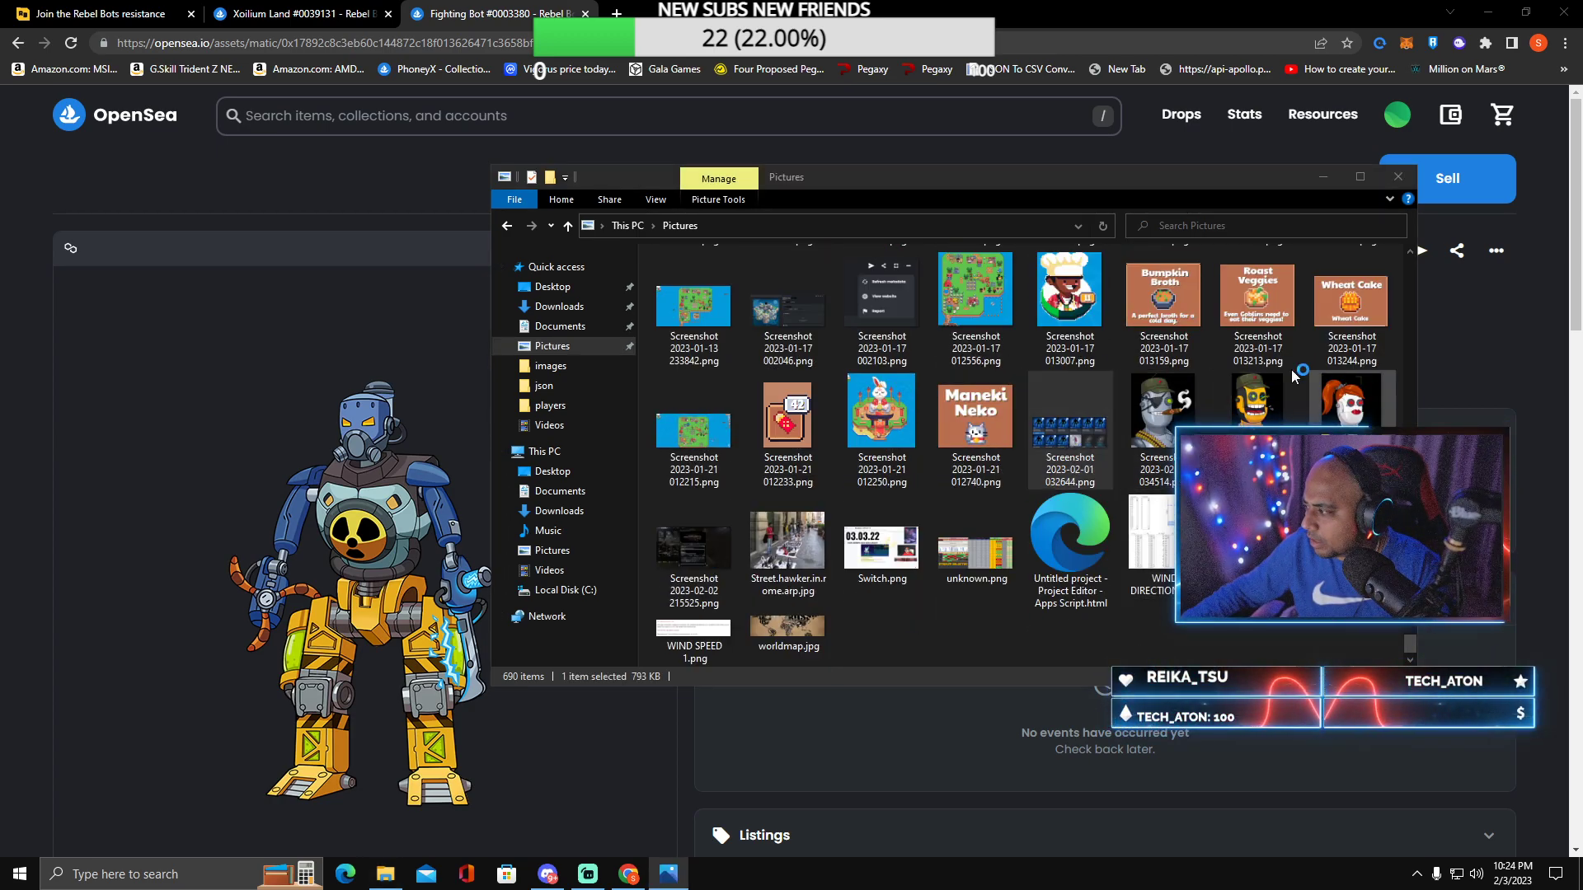
{"action": "double_click", "coordinate": [1069, 422]}
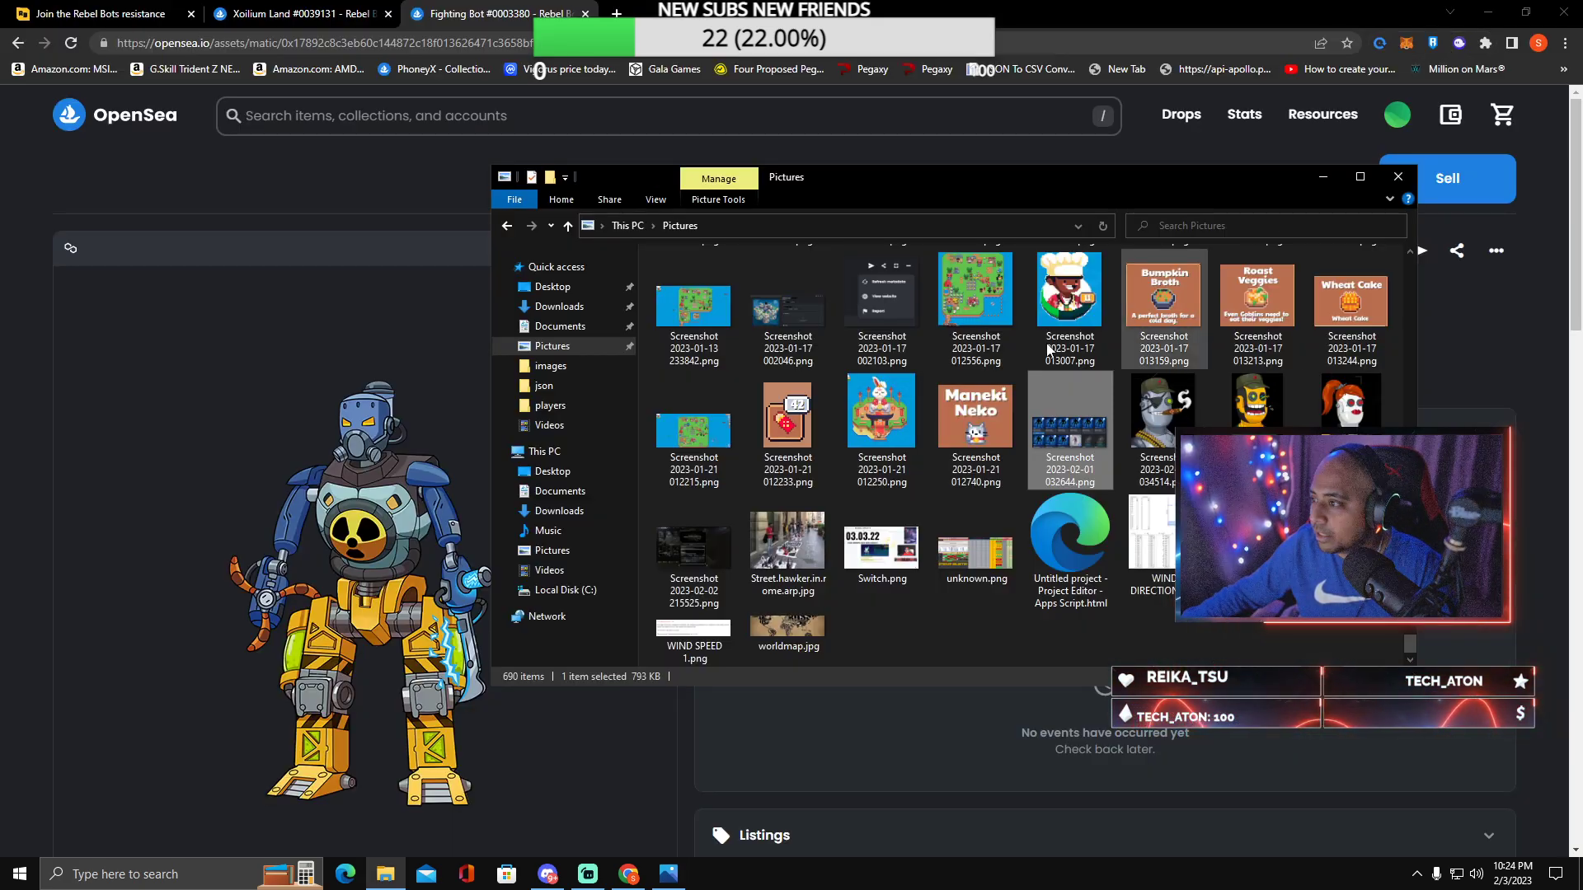
{"action": "left_click", "coordinate": [1398, 177]}
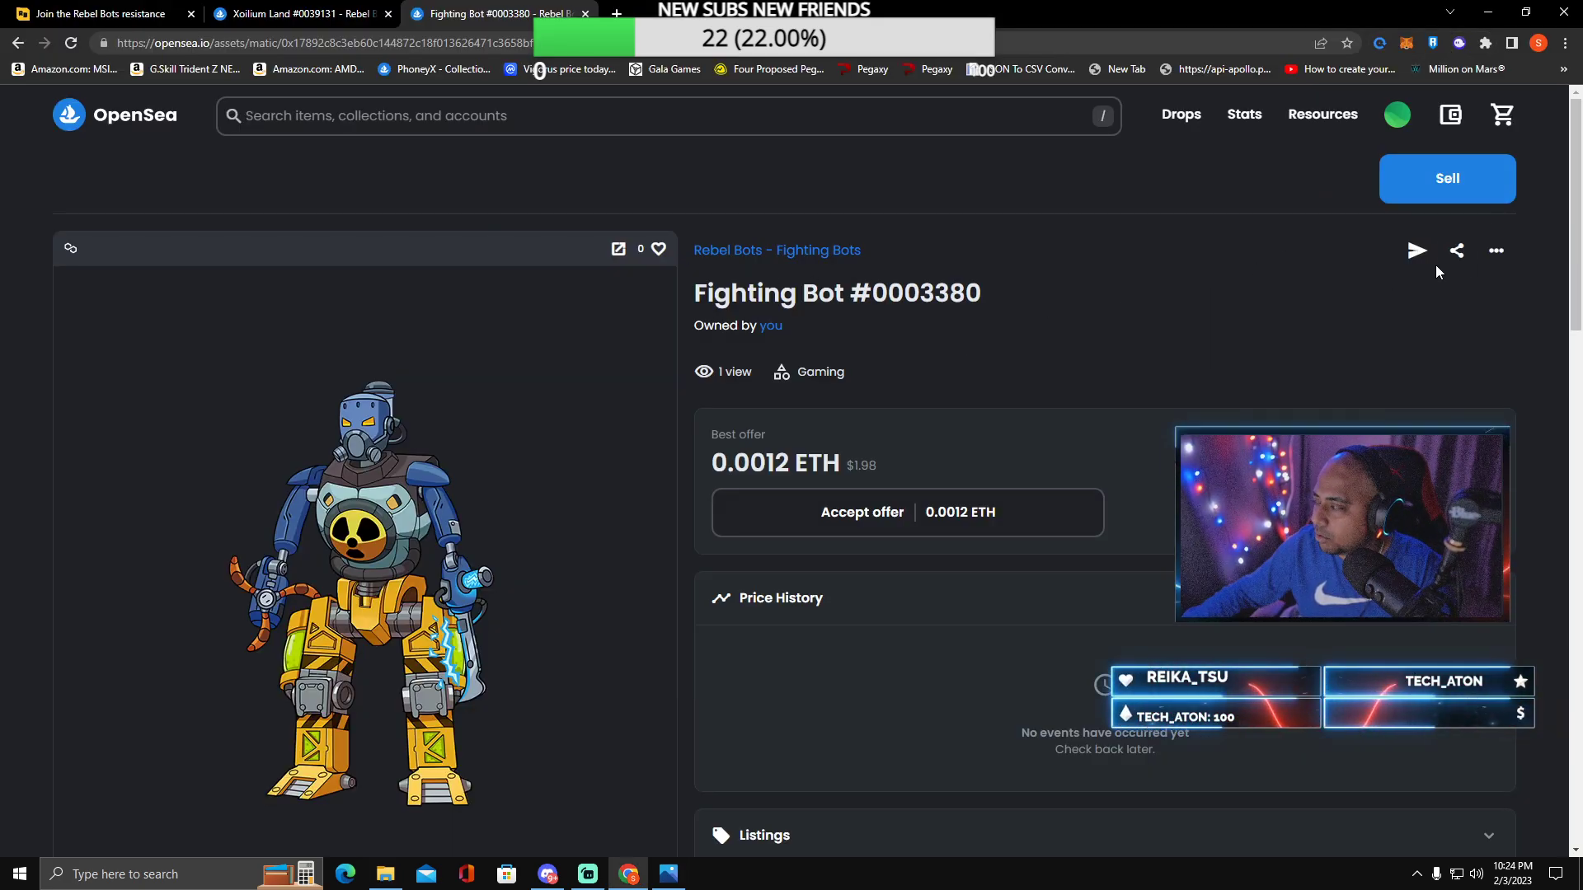
{"action": "mouse_move", "coordinate": [1461, 337]}
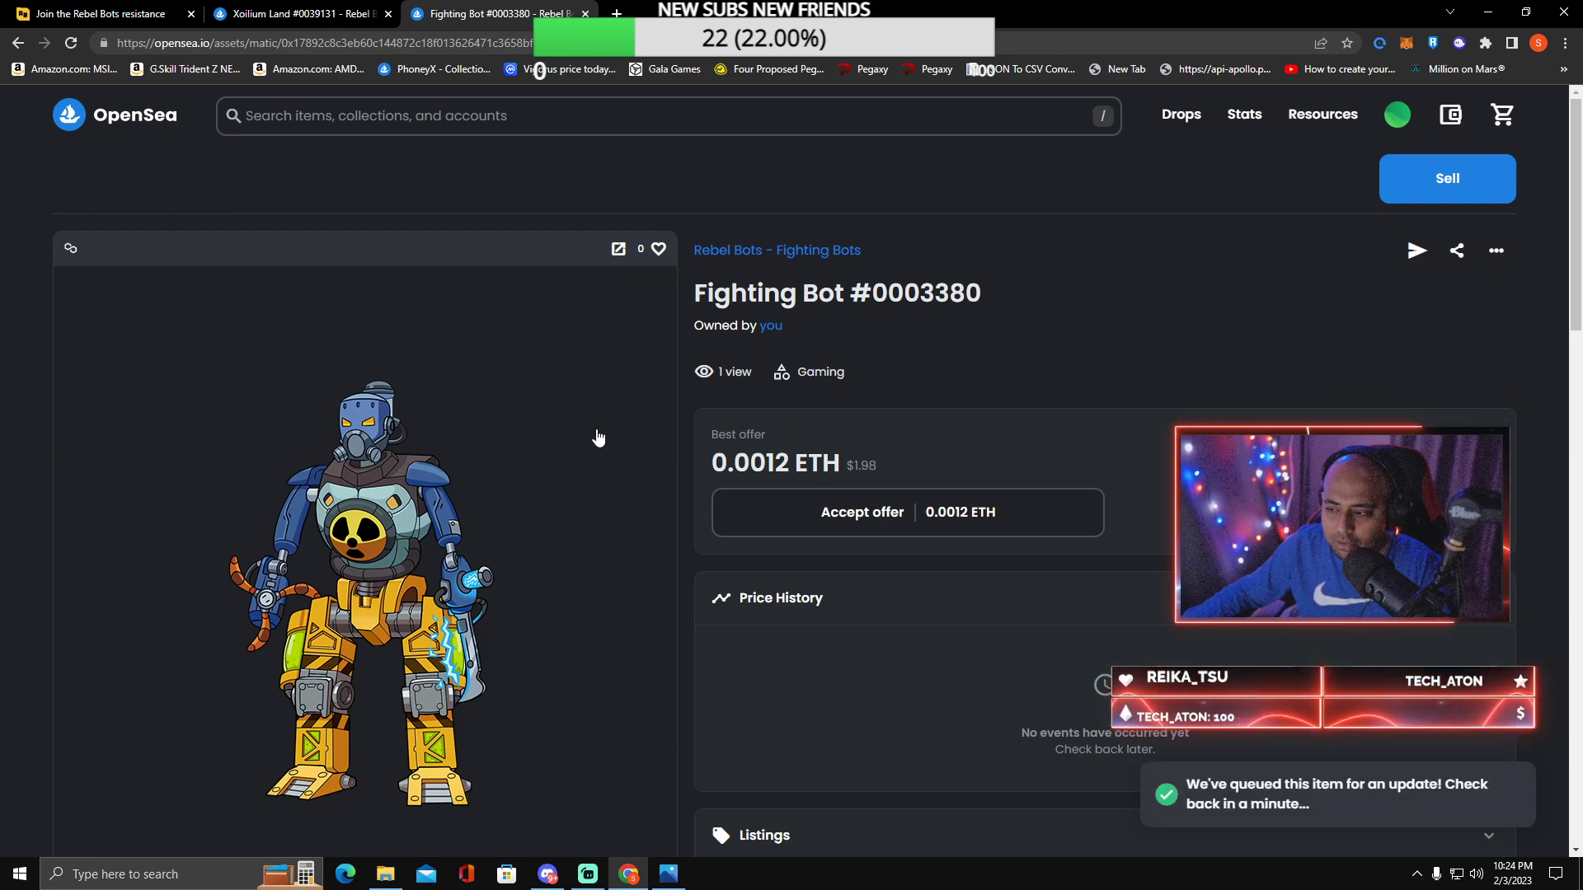
Step: Scroll through the bot page and the profile's collected Fighting Bots after queuing the update
{"action": "scroll", "scroll_direction": "down", "scroll_amount": 3}
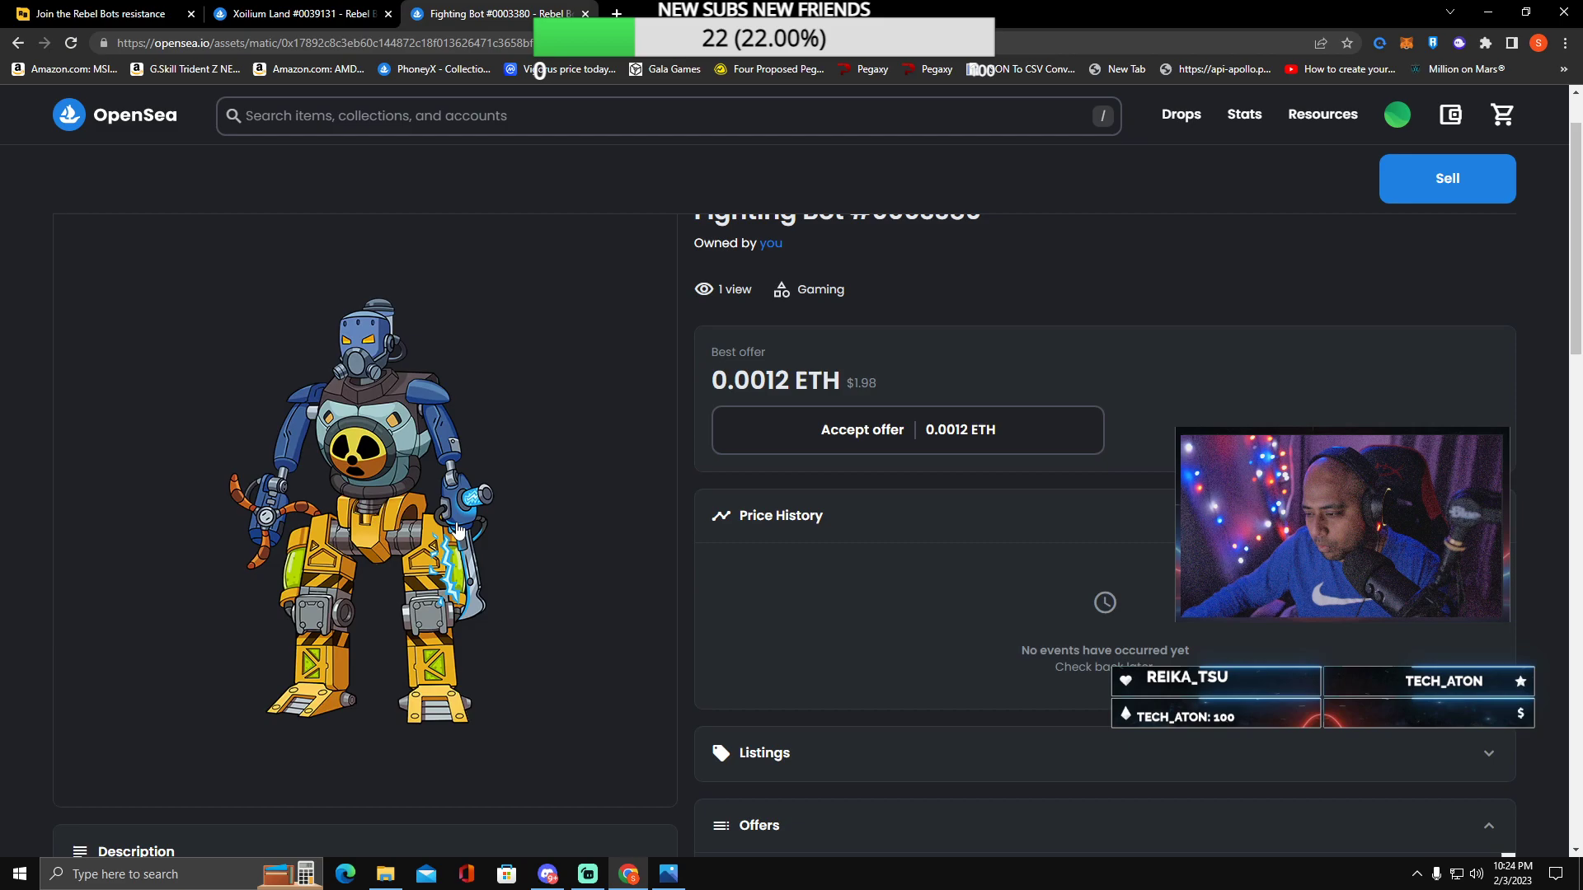
{"action": "scroll", "scroll_direction": "down", "scroll_amount": 3}
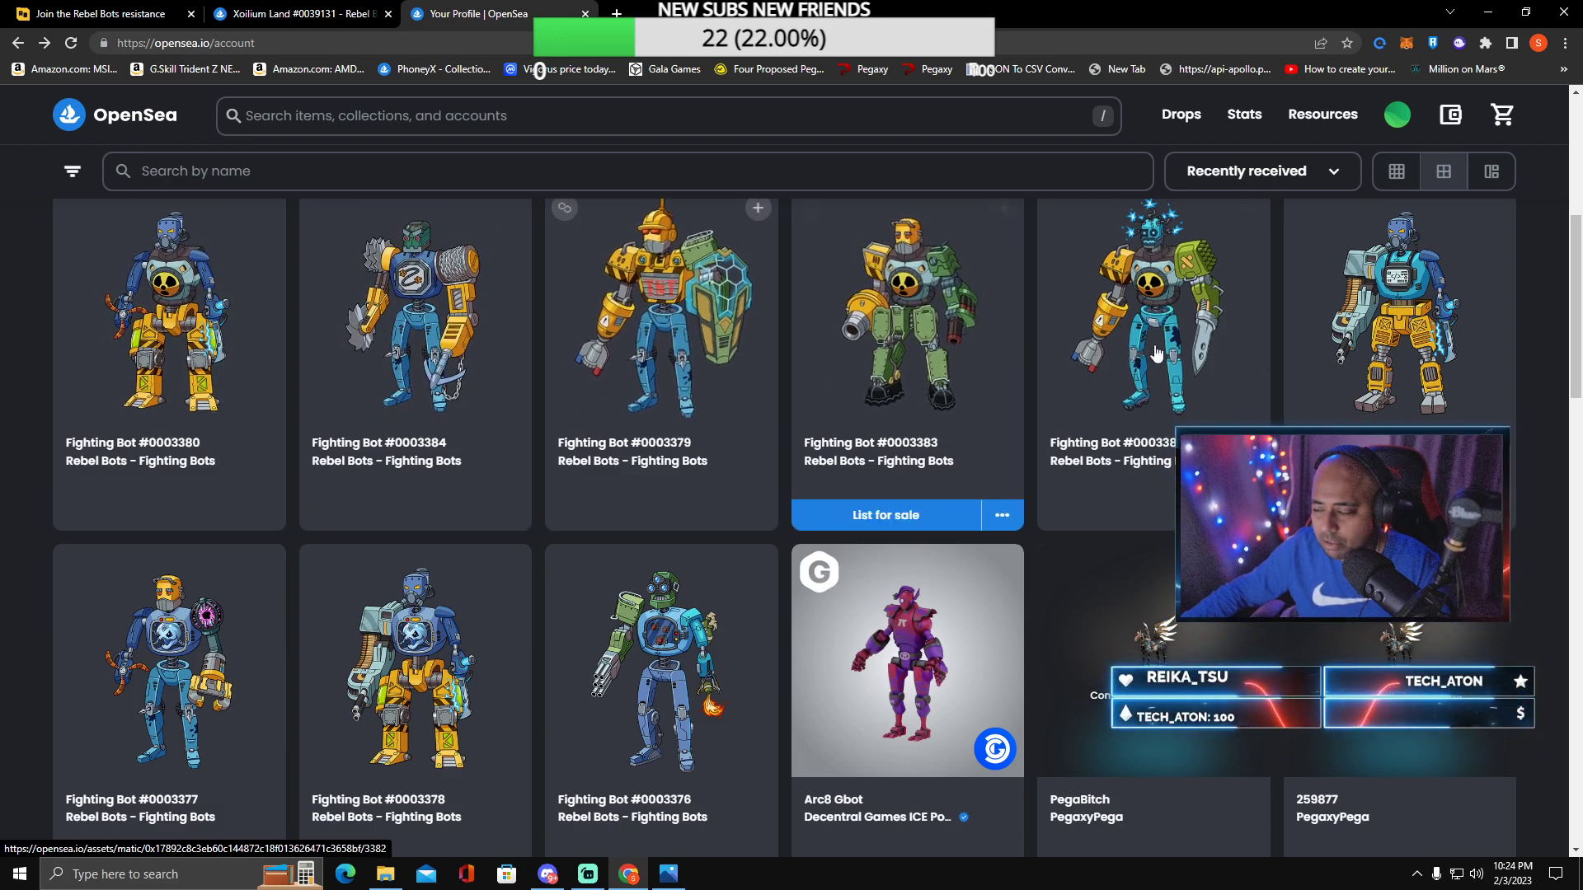
{"action": "scroll", "scroll_direction": "down", "scroll_amount": 3}
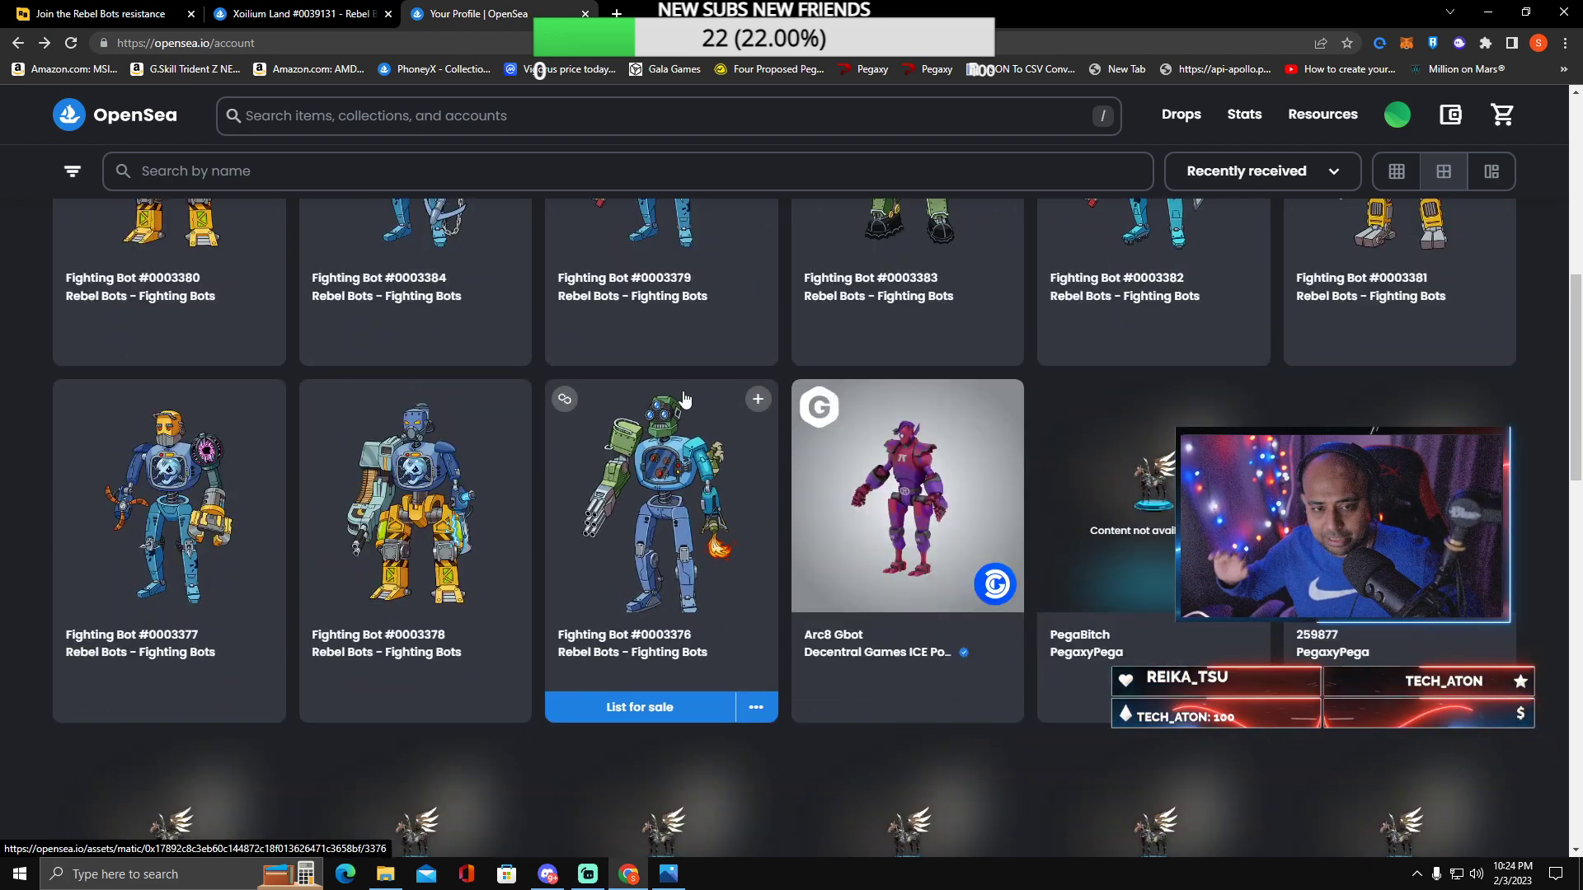